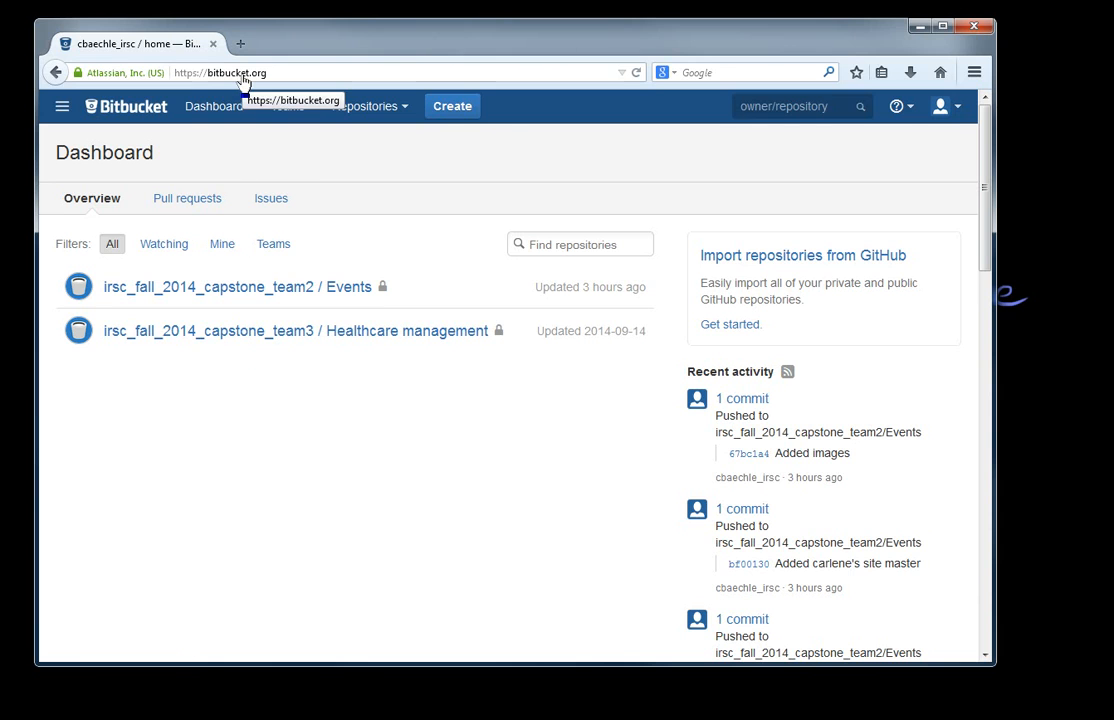
mouse_move(995, 372)
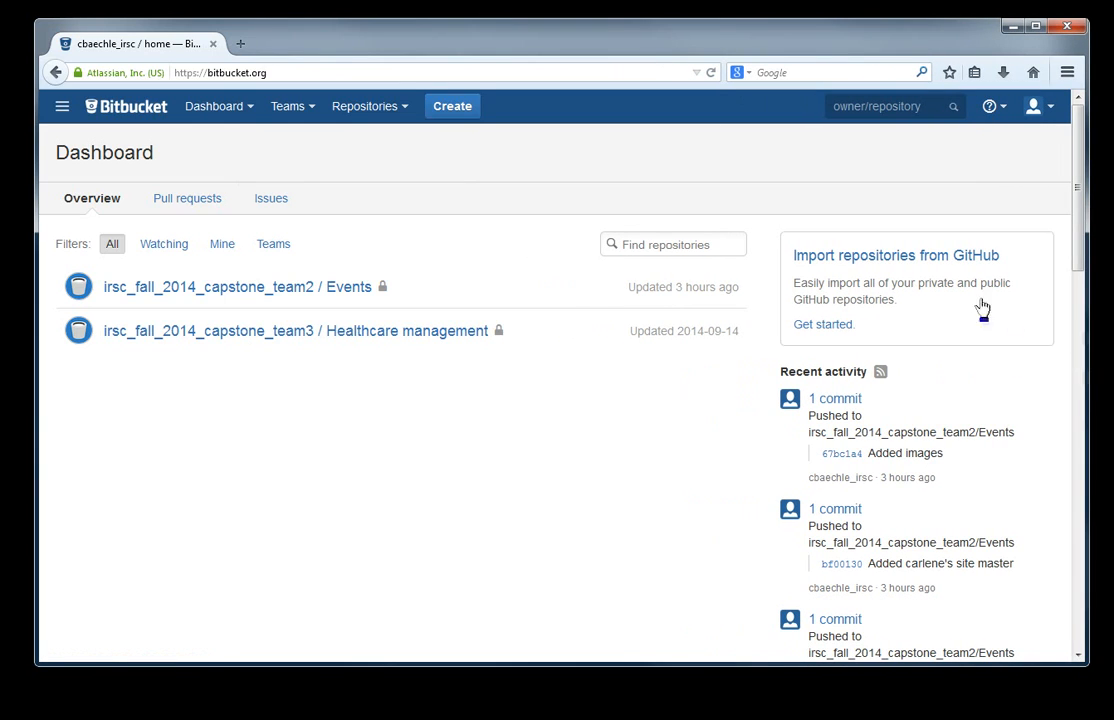
mouse_move(514, 404)
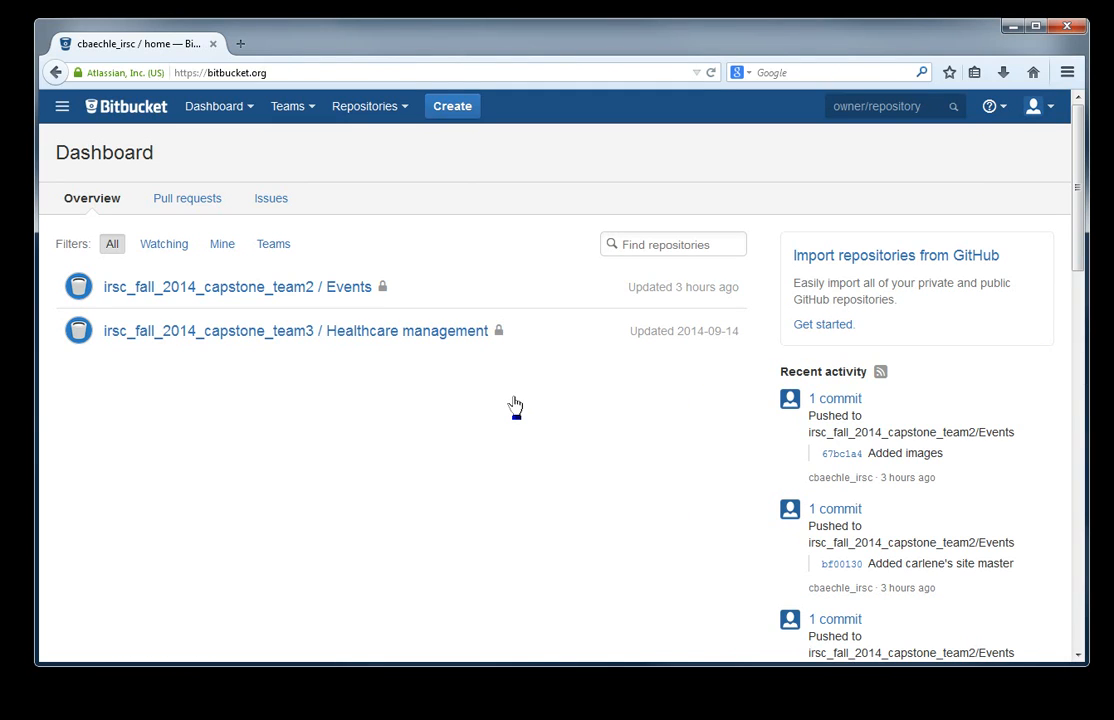
mouse_move(528, 378)
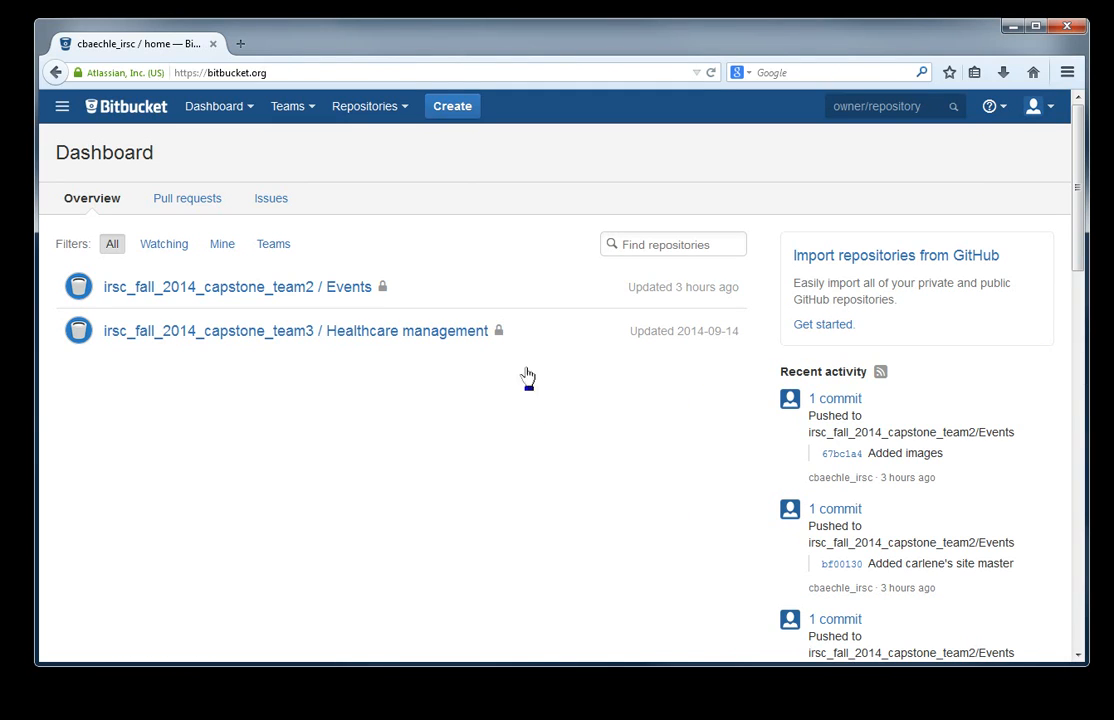
mouse_move(283, 290)
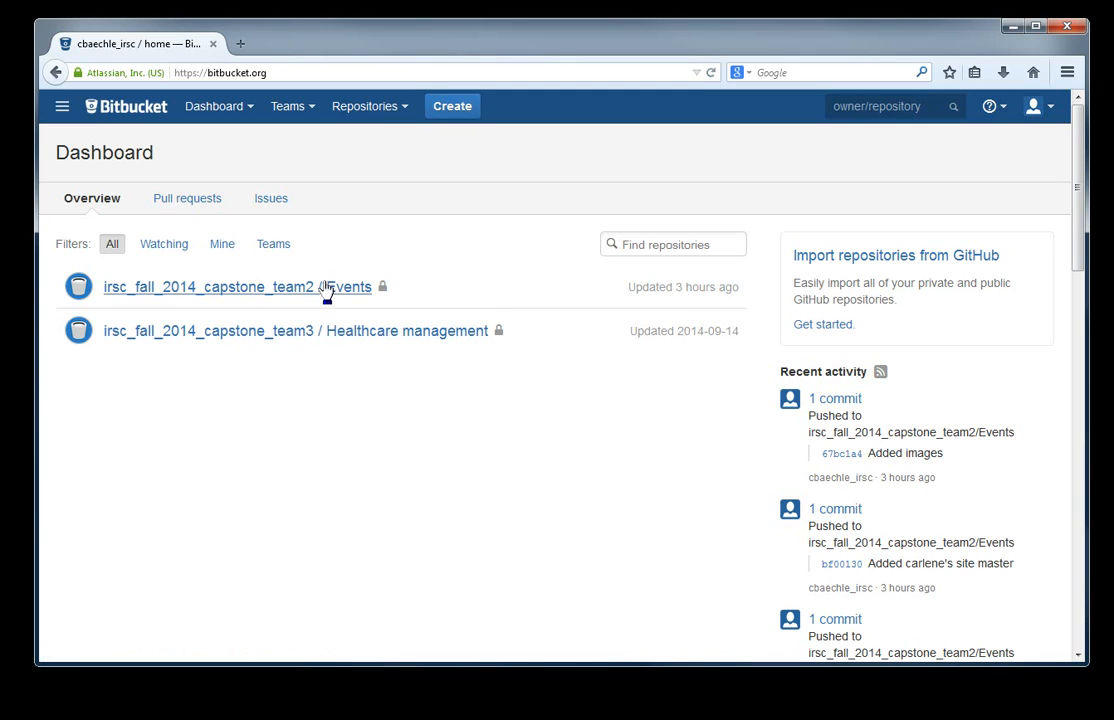
mouse_move(328, 330)
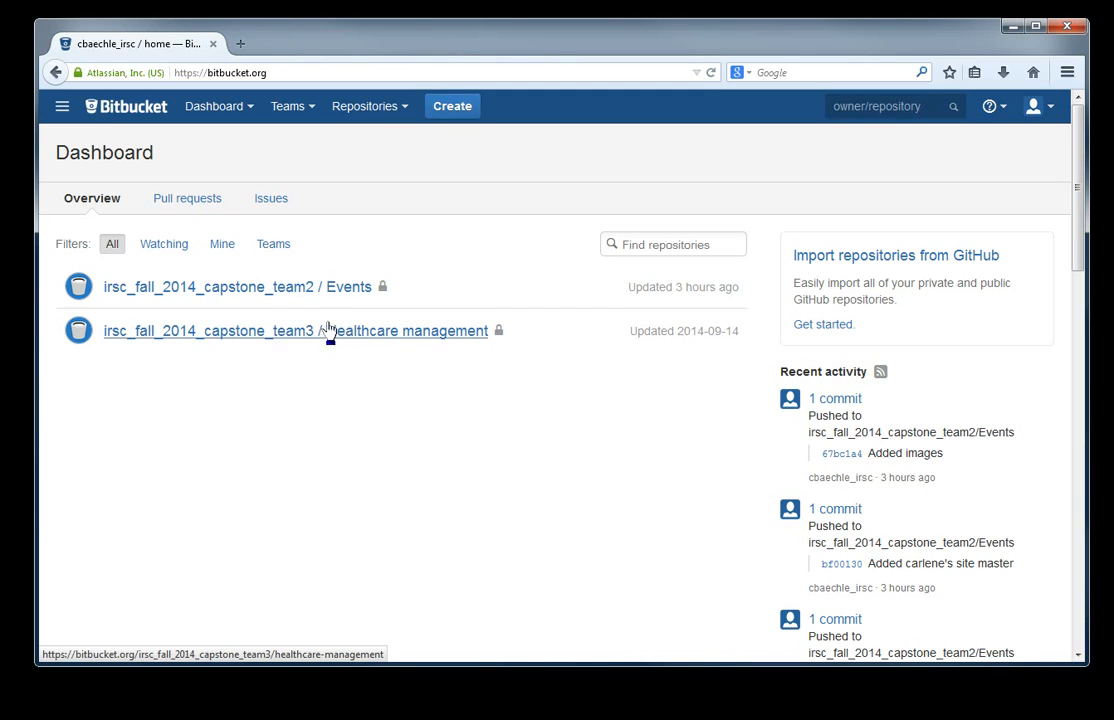
mouse_move(315, 305)
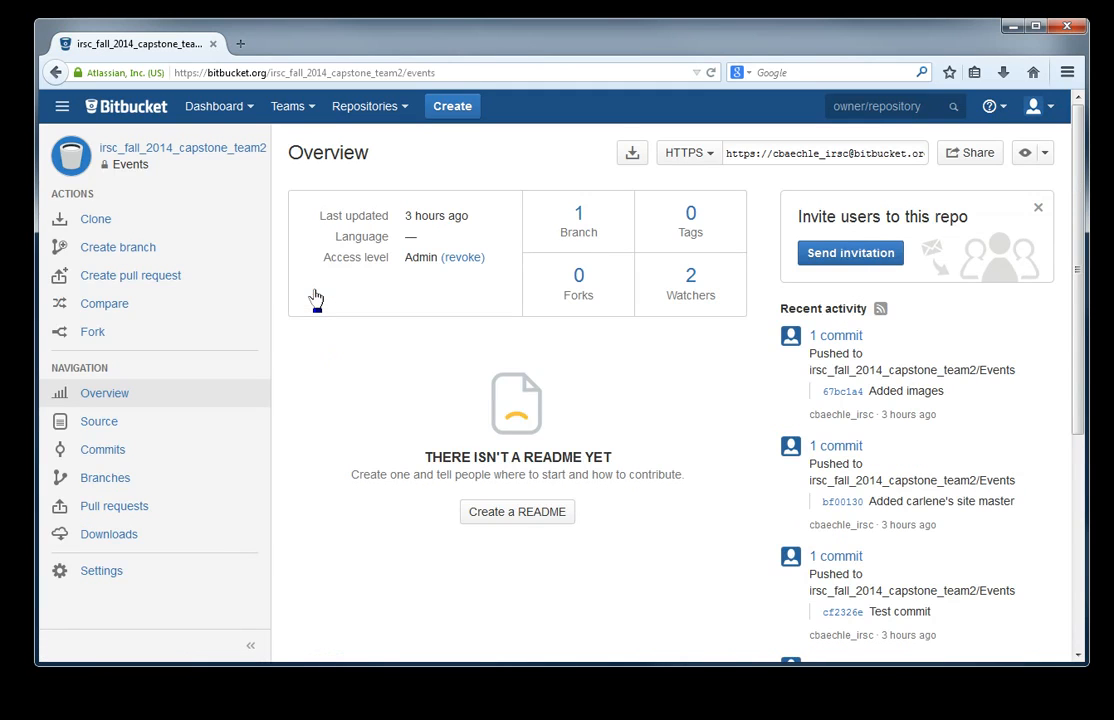
mouse_move(1073, 265)
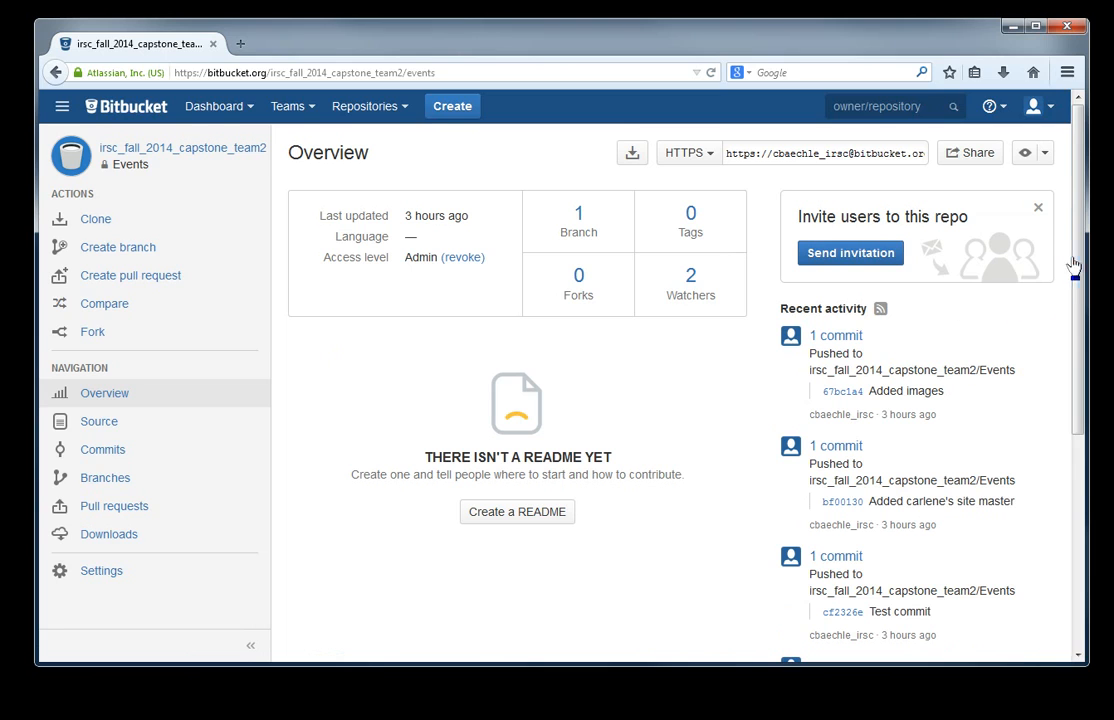
- Browse the Events repository's recent commits and open 'Added carlene's site master', listing four changed files
scroll("down", 3)
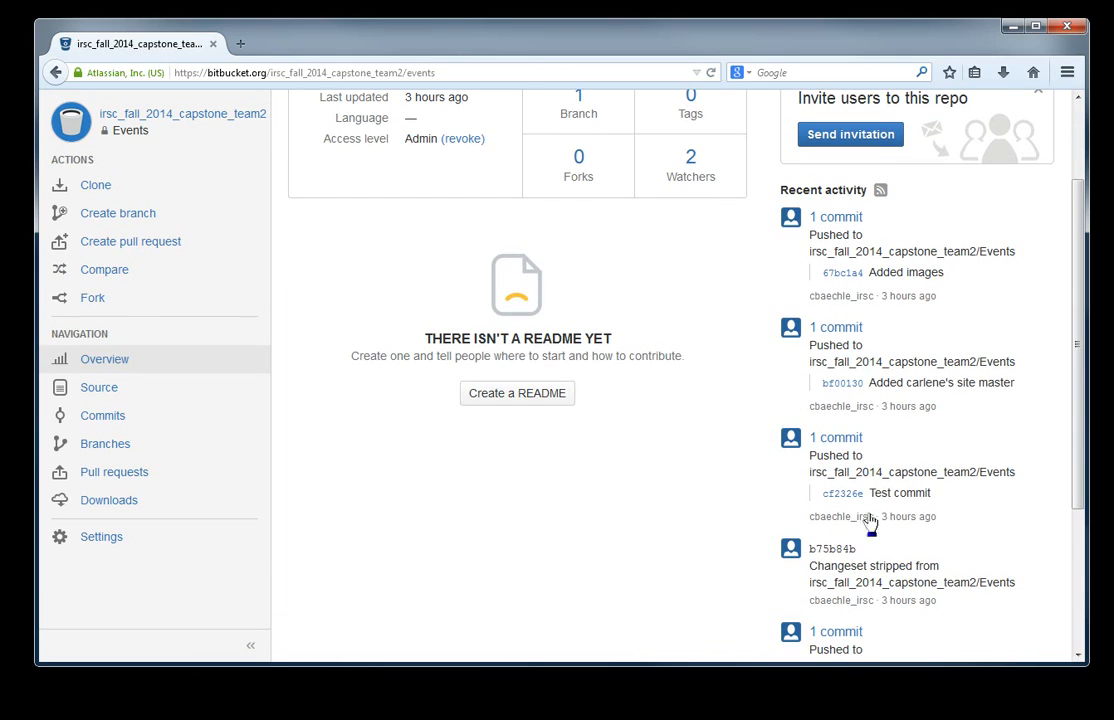
mouse_move(884, 400)
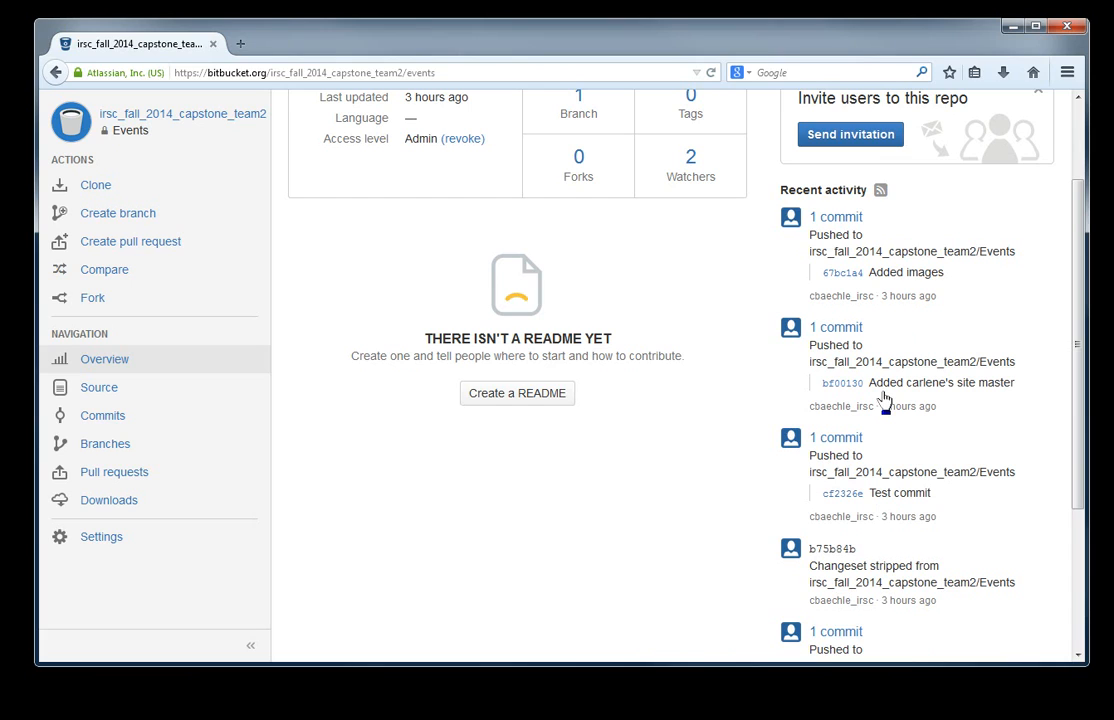
mouse_move(945, 355)
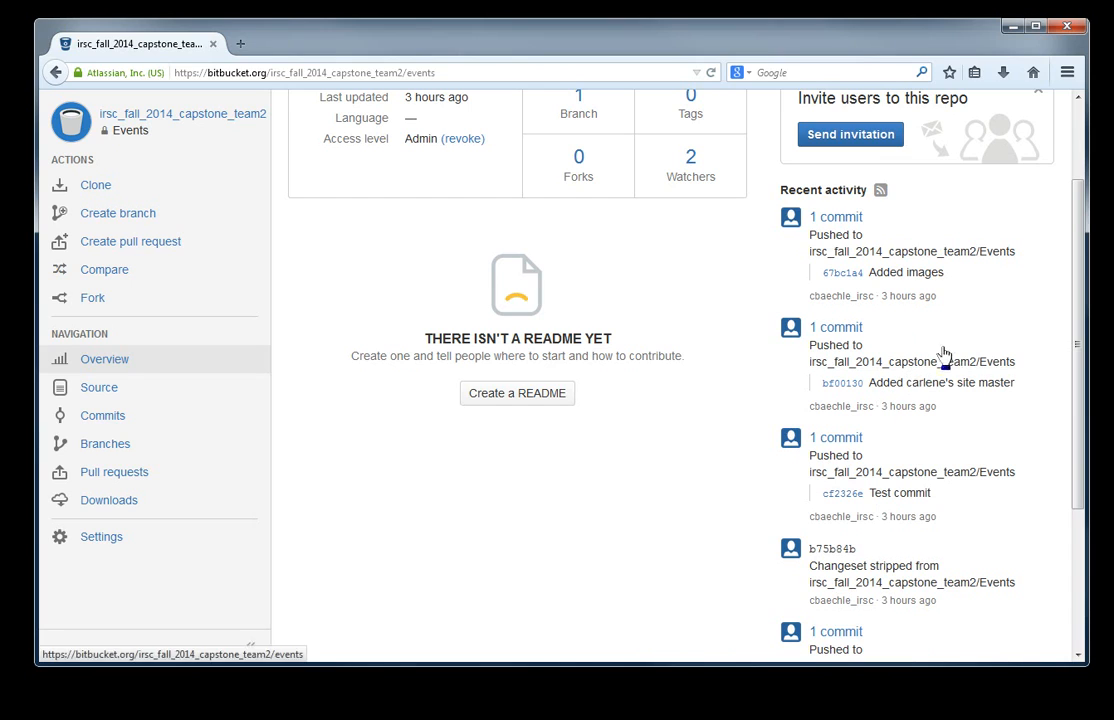
mouse_move(922, 362)
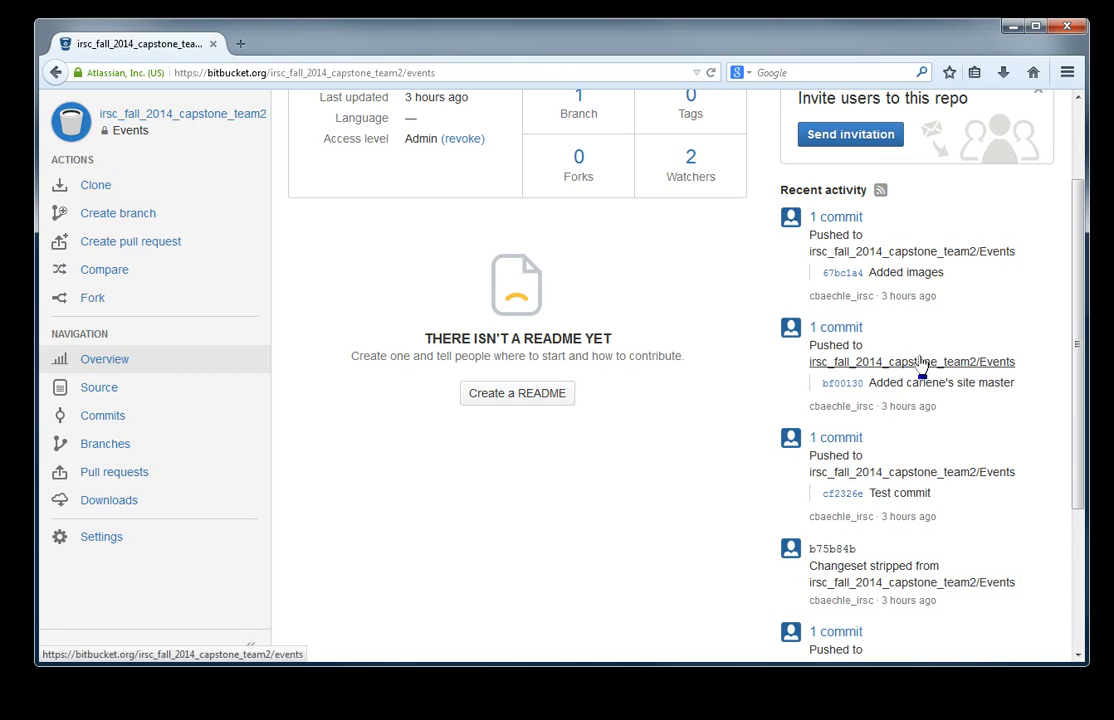
left_click(930, 272)
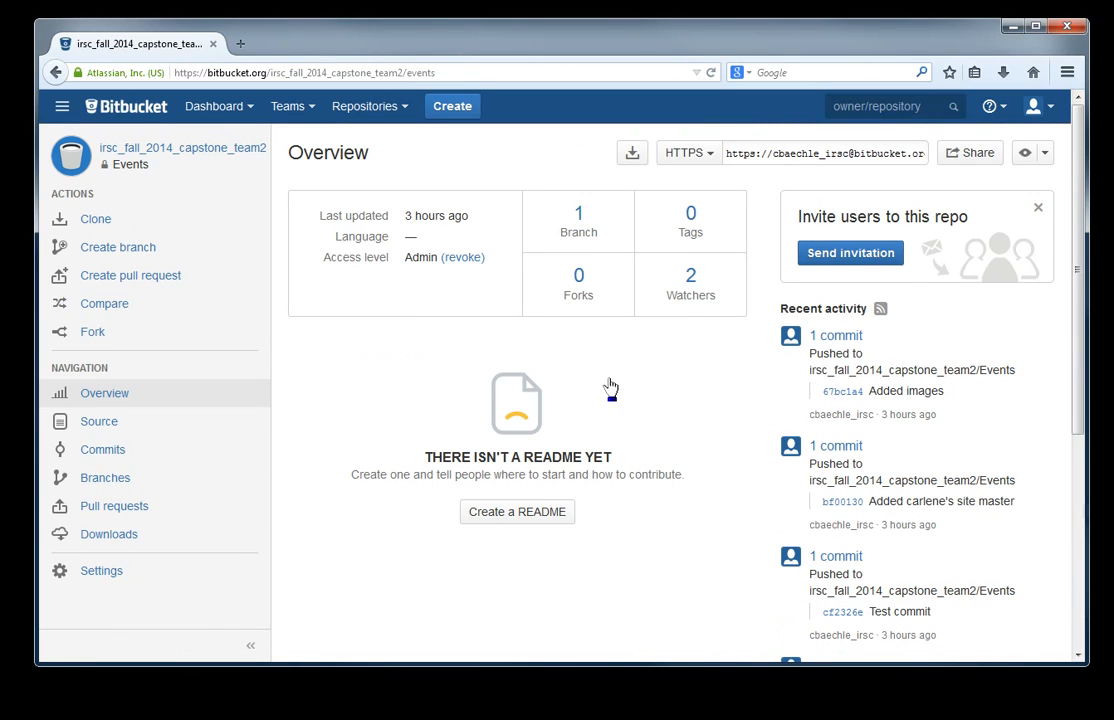
mouse_move(428, 335)
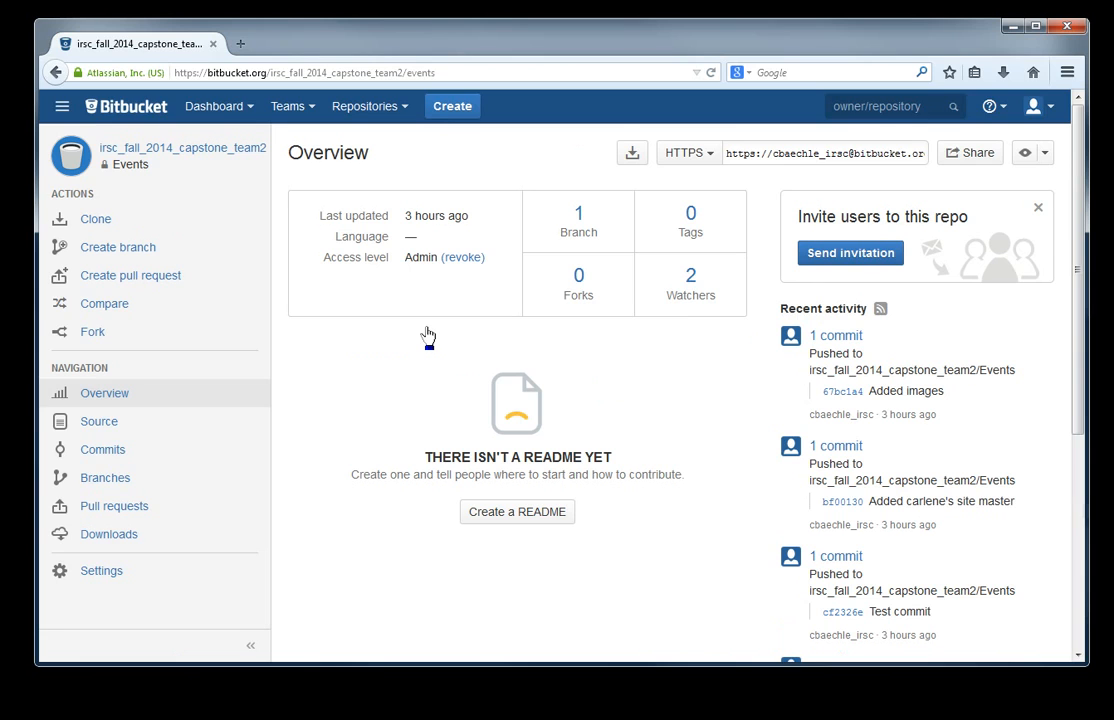
scroll("down", 3)
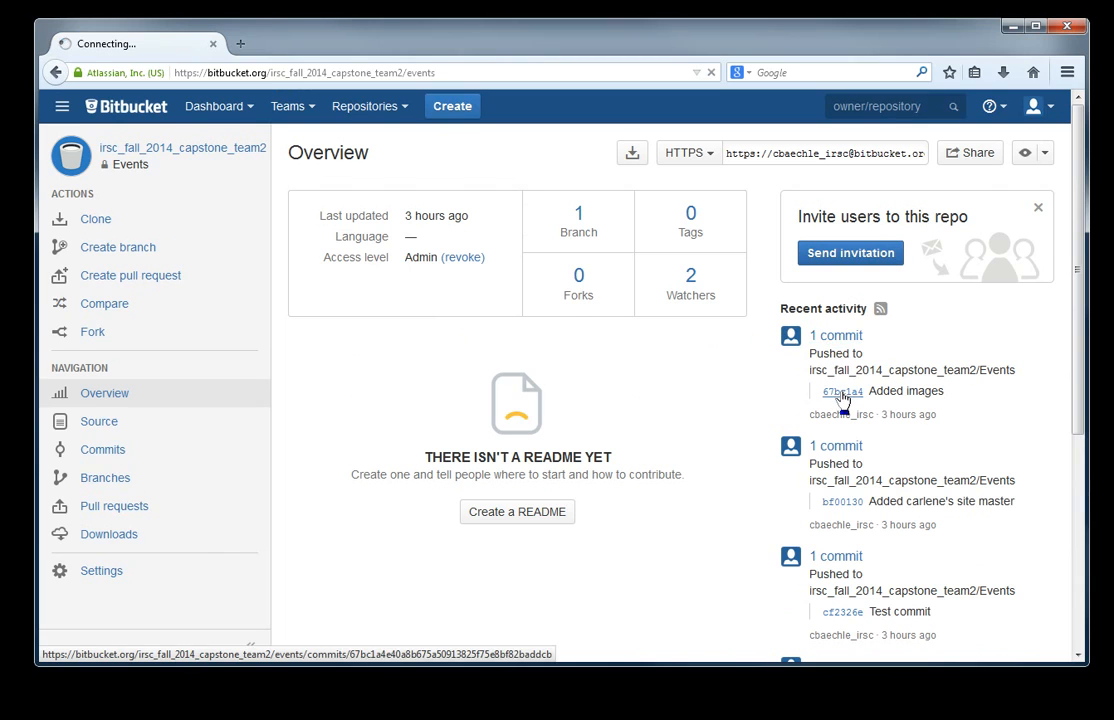
left_click(837, 390)
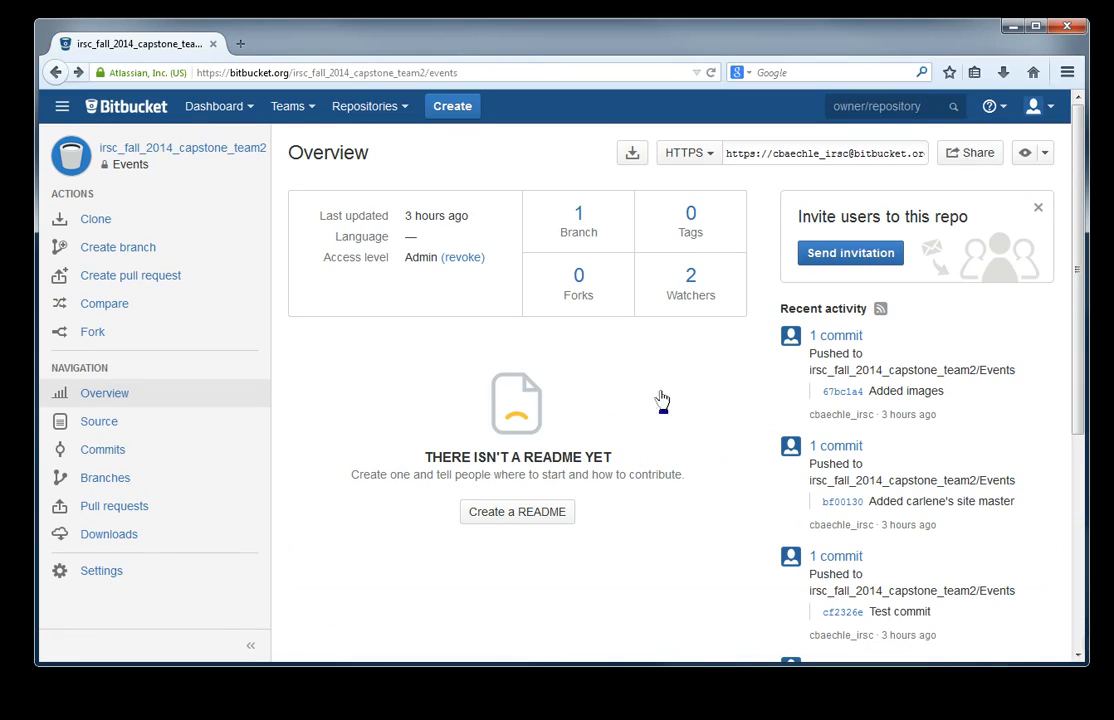
mouse_move(848, 507)
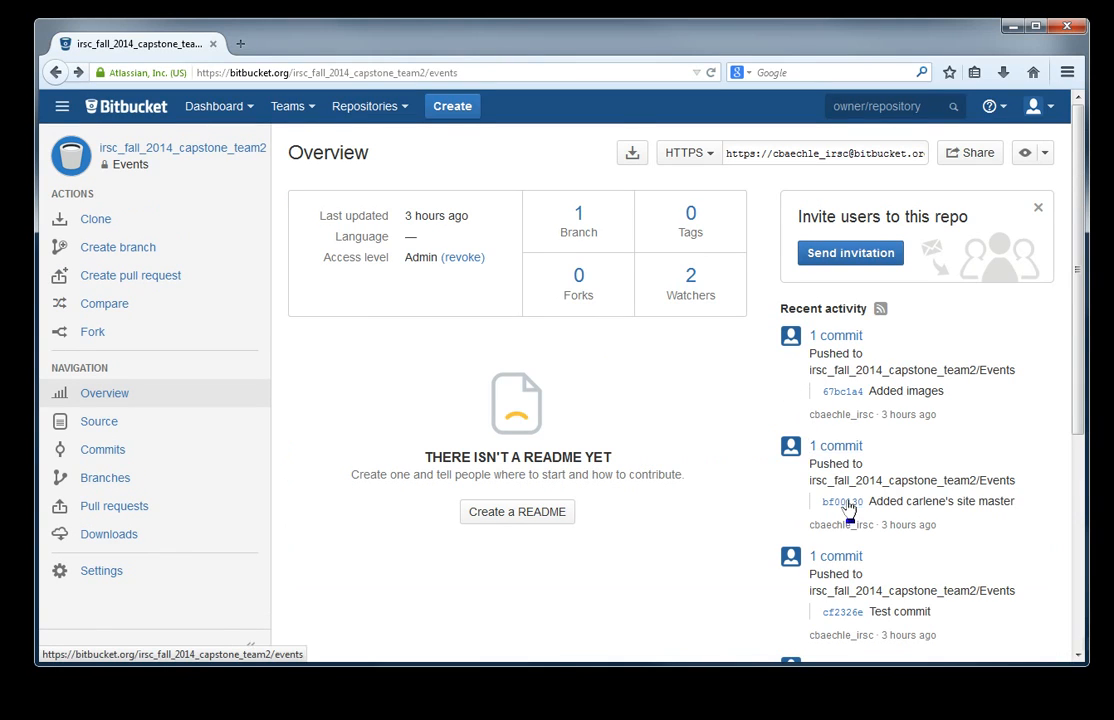
left_click(831, 501)
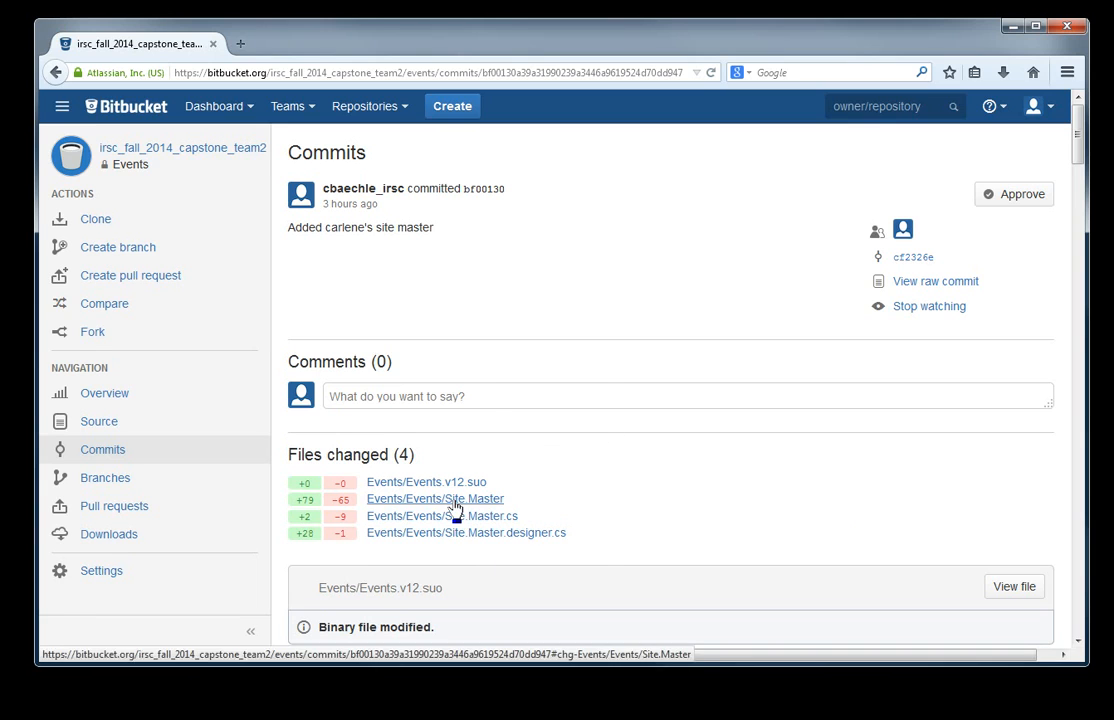
left_click(435, 498)
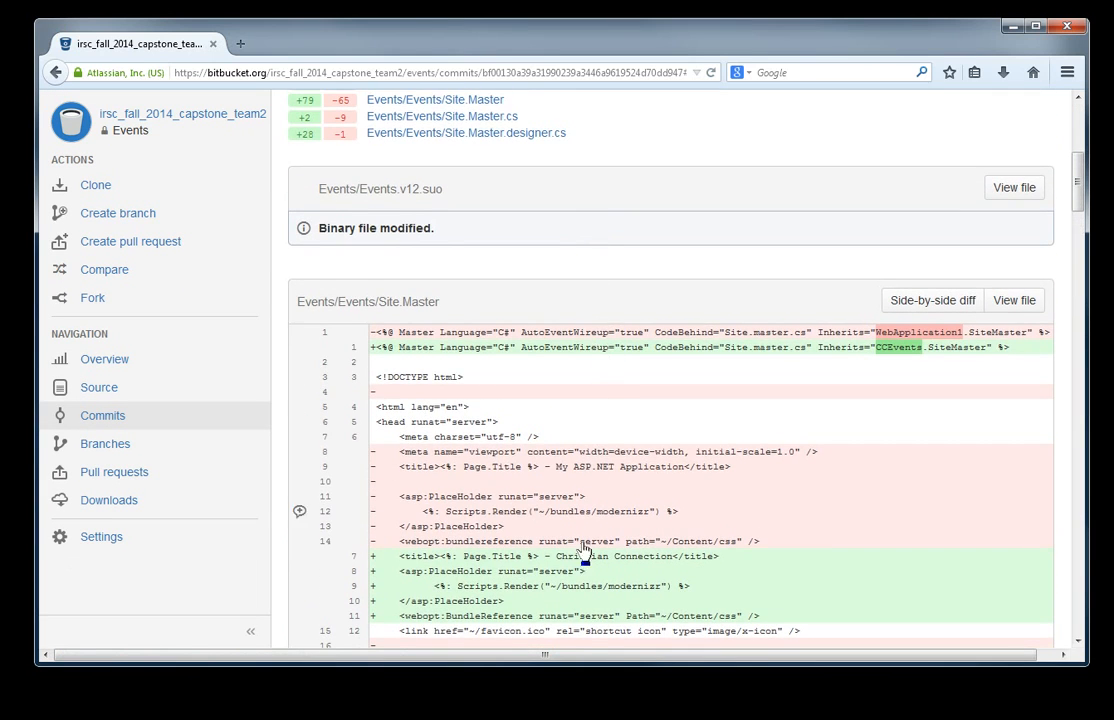
scroll("down", 3)
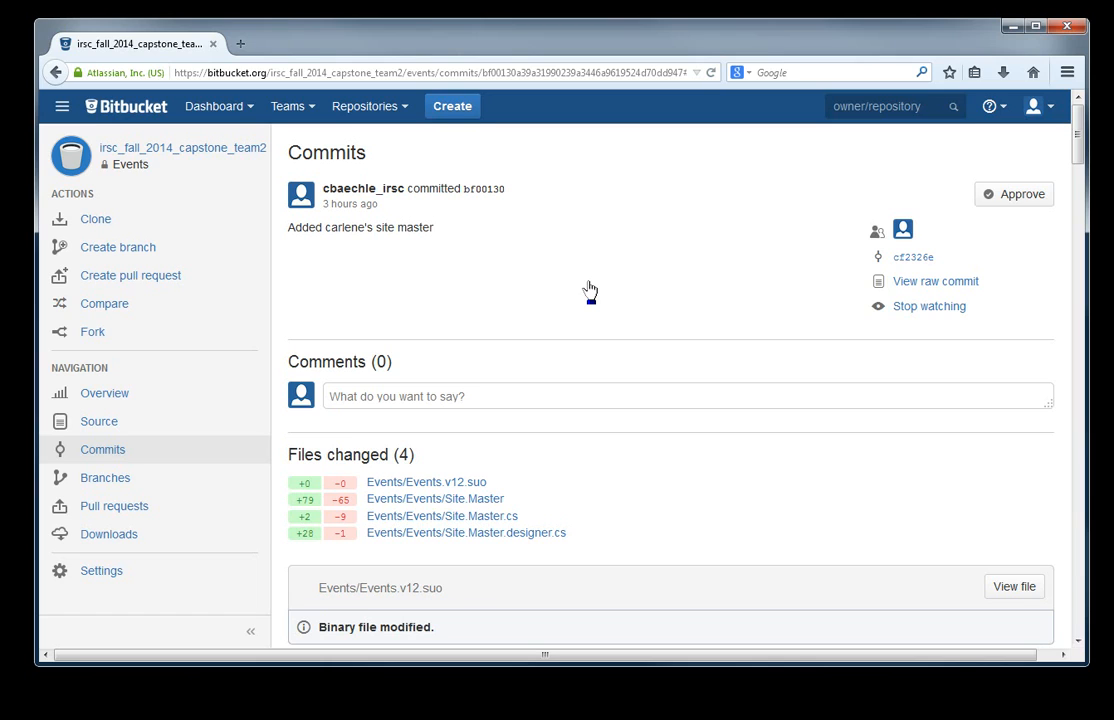
mouse_move(418, 259)
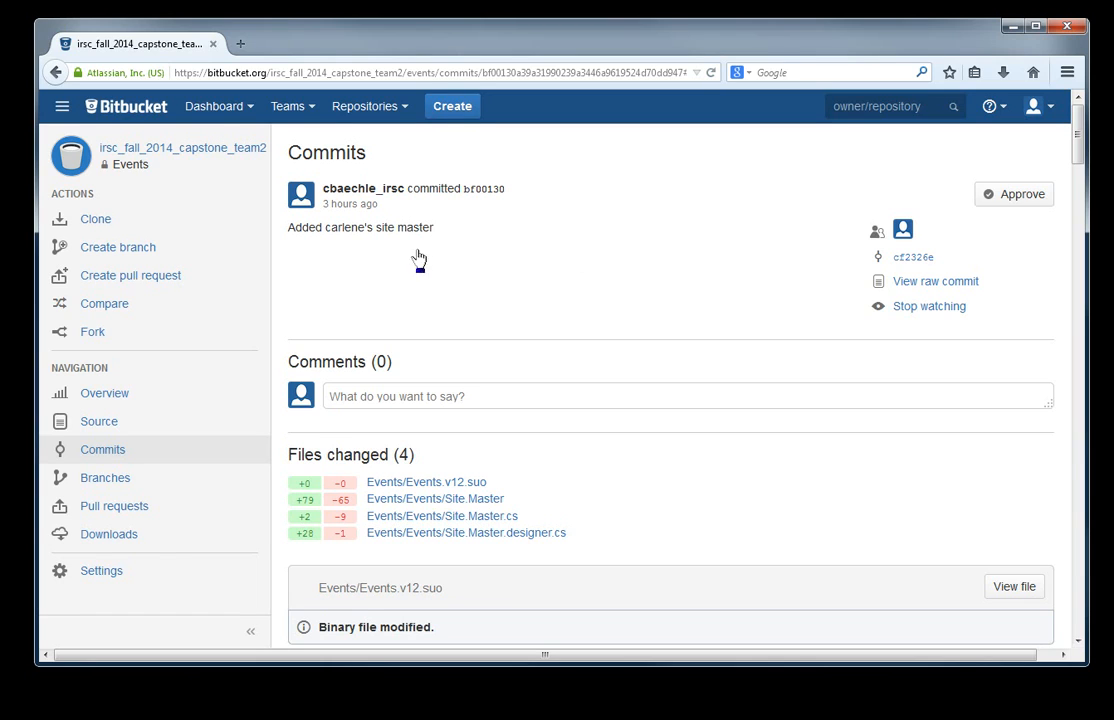
- Copy the Events repository's HTTPS git clone URL from the Clone panel
left_click(95, 219)
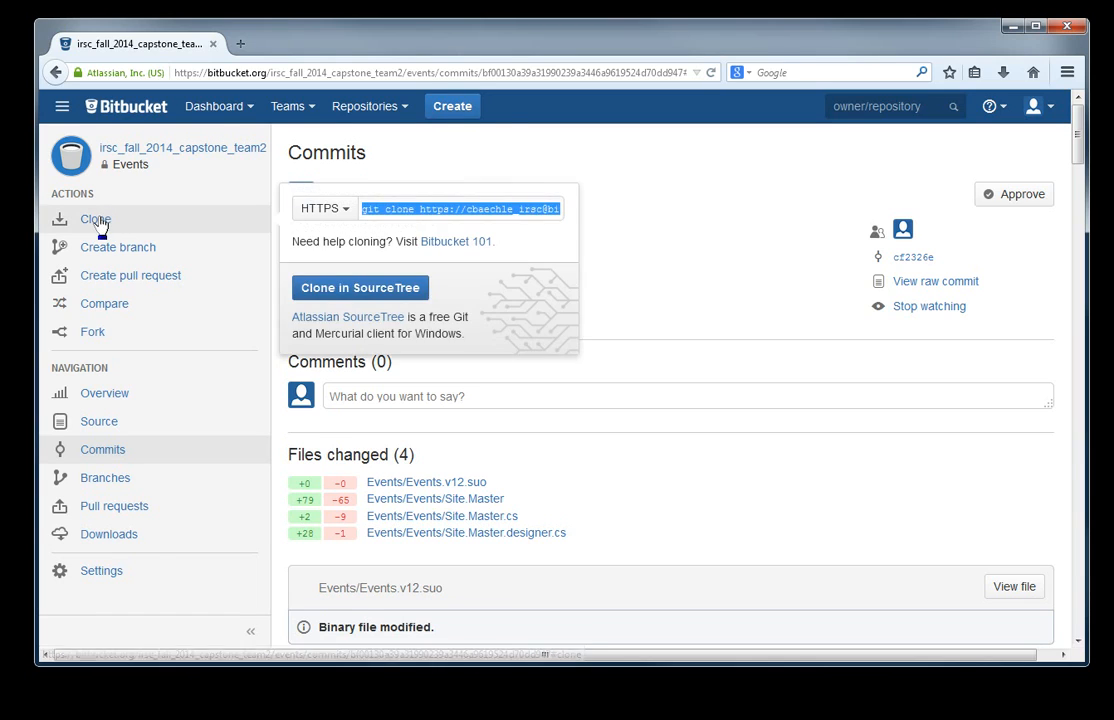
mouse_move(305, 218)
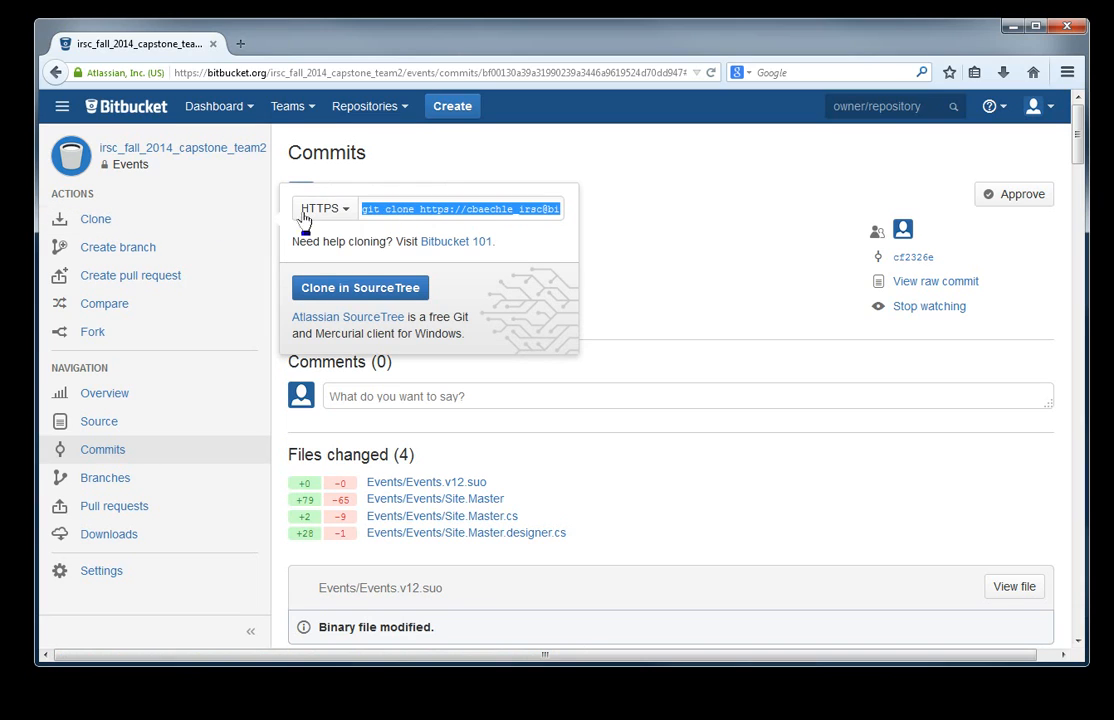
left_click(420, 208)
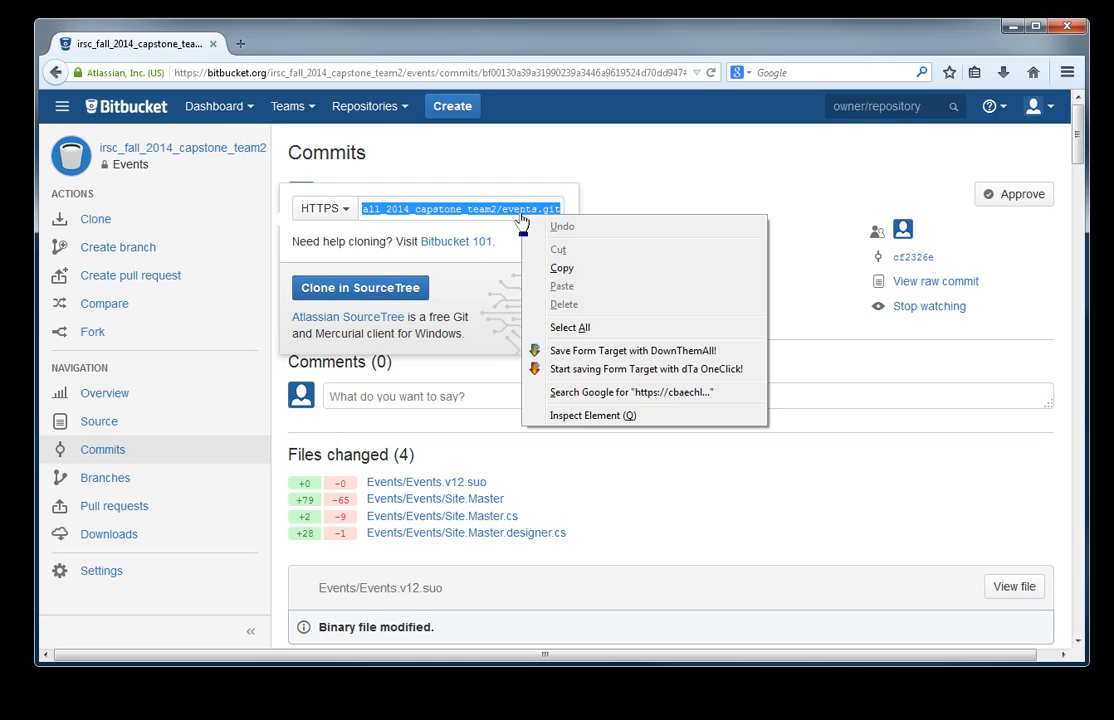
mouse_move(557, 271)
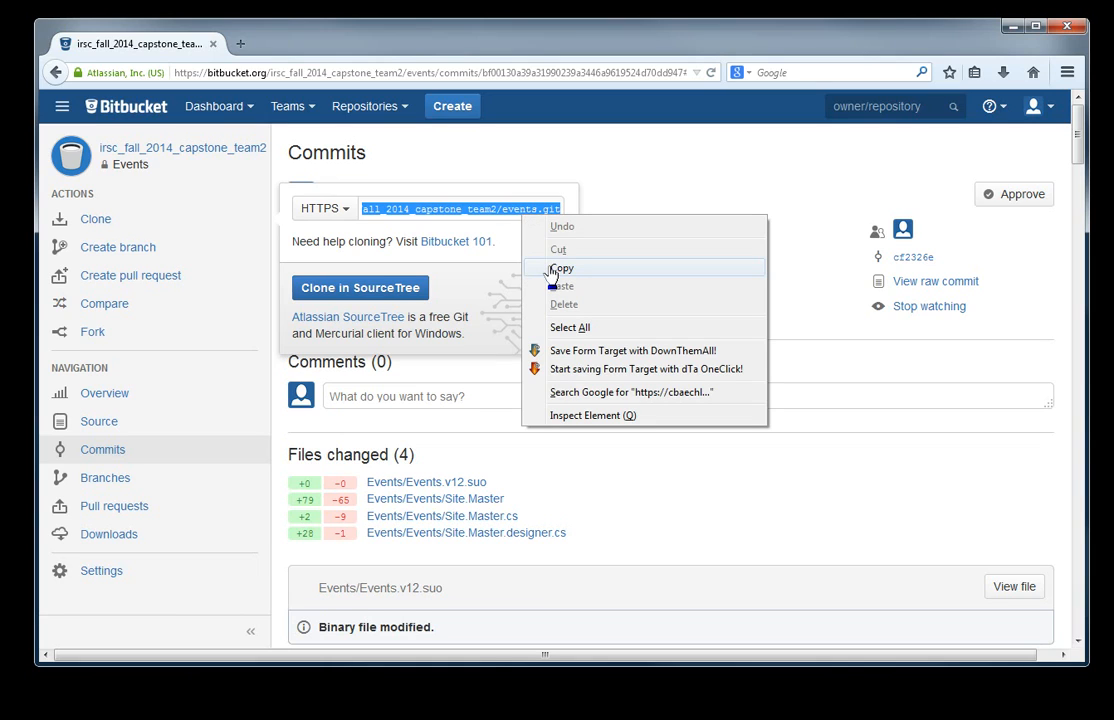
left_click(566, 268)
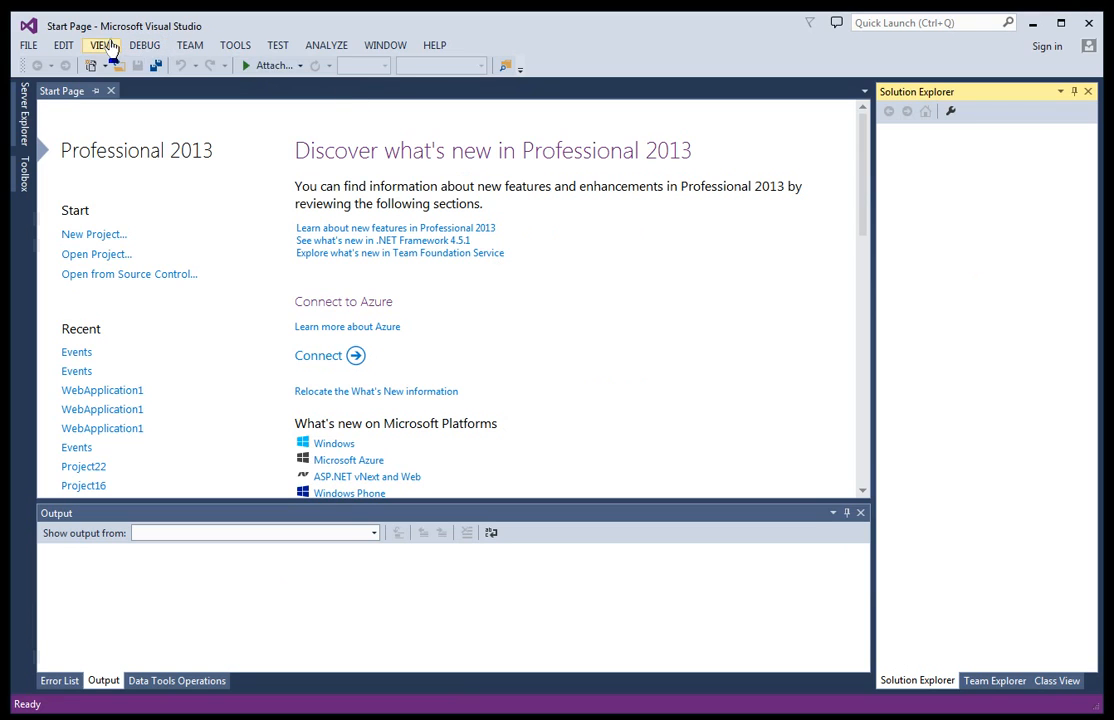
- Show the Team Explorer panel and confirm Solution Explorer has no solution loaded
left_click(101, 45)
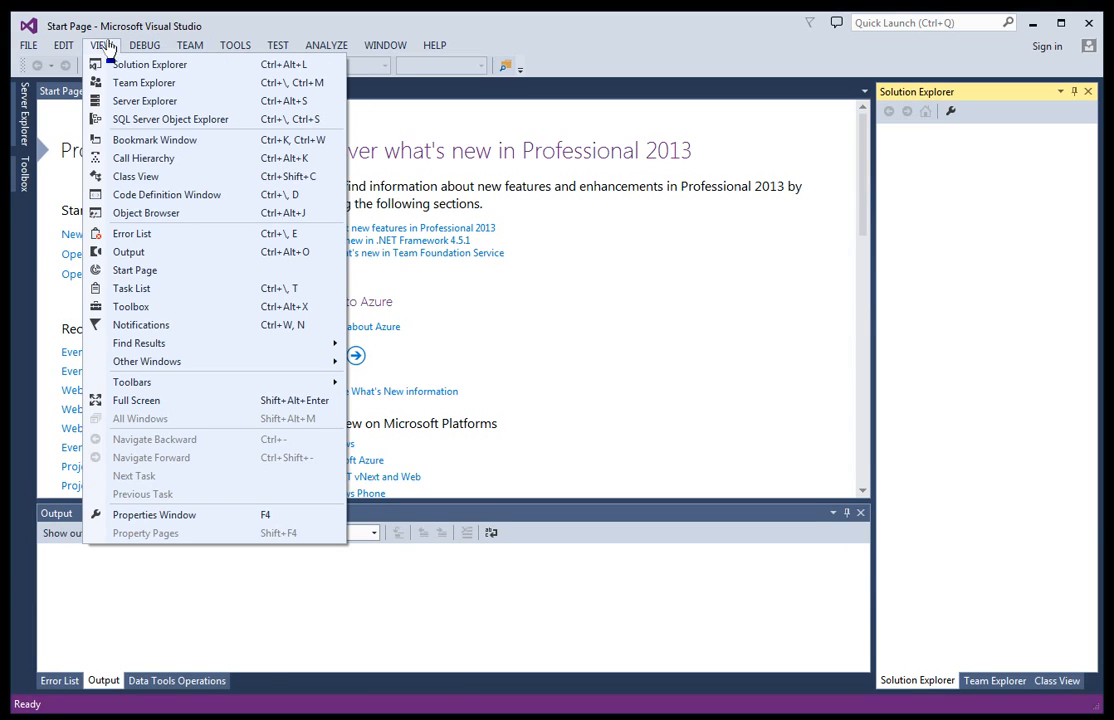
left_click(165, 82)
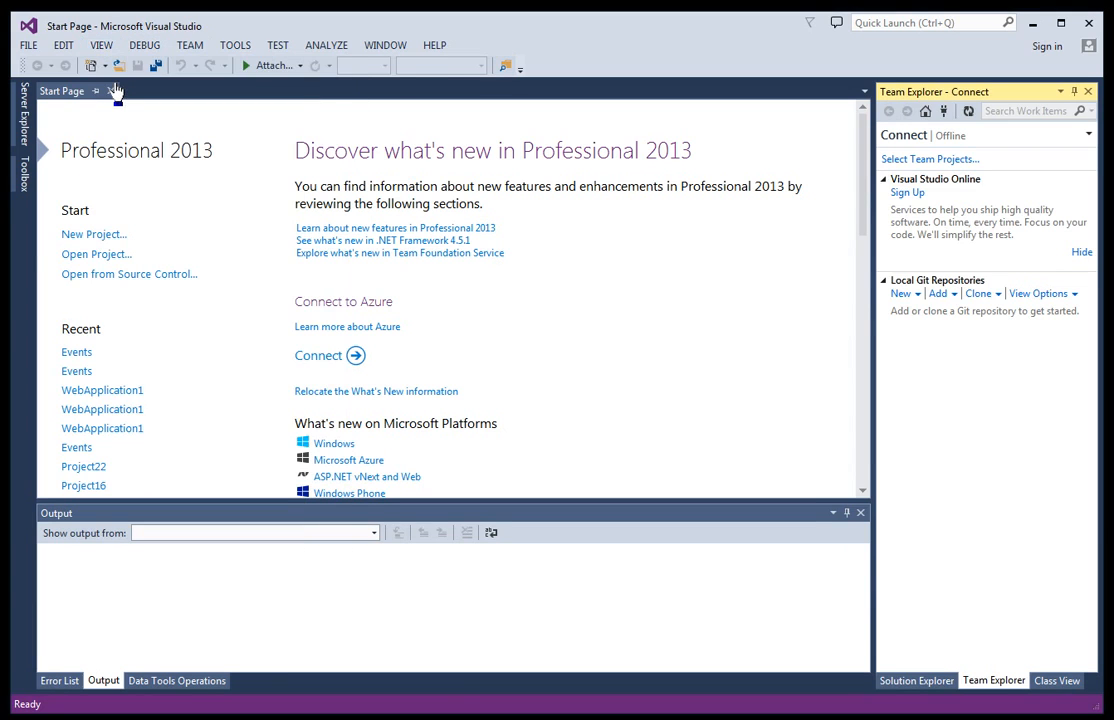
mouse_move(472, 308)
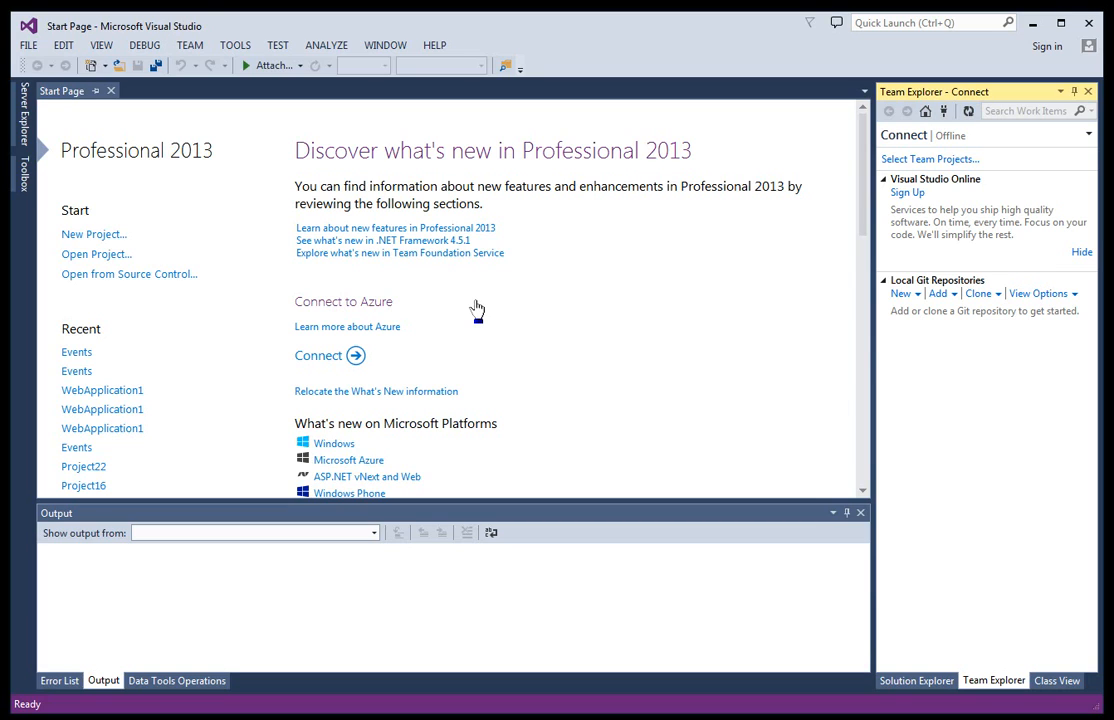
mouse_move(818, 291)
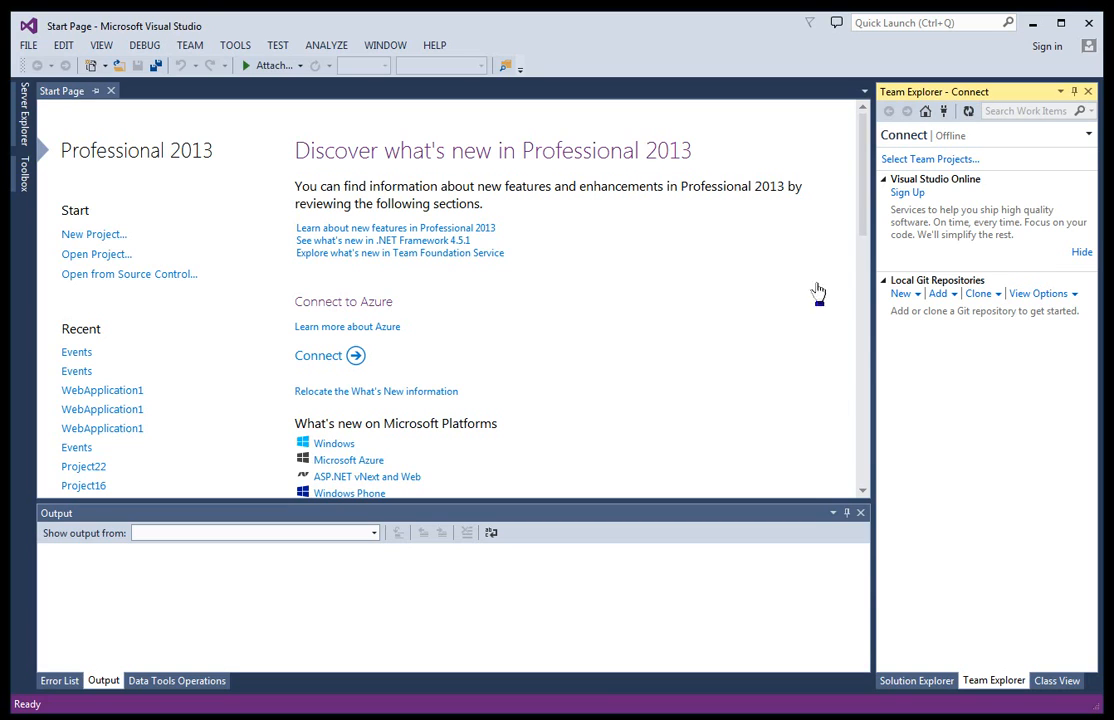
left_click(917, 681)
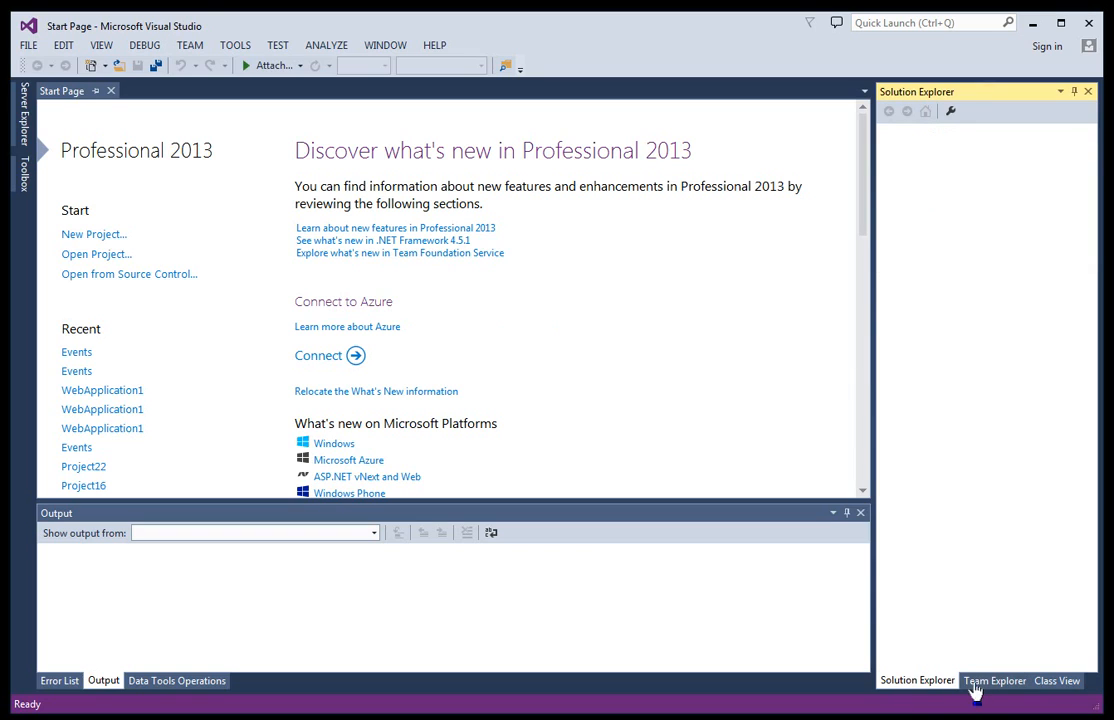
- Start a Git clone with the events.git Bitbucket URL, keeping the default local events path
left_click(994, 681)
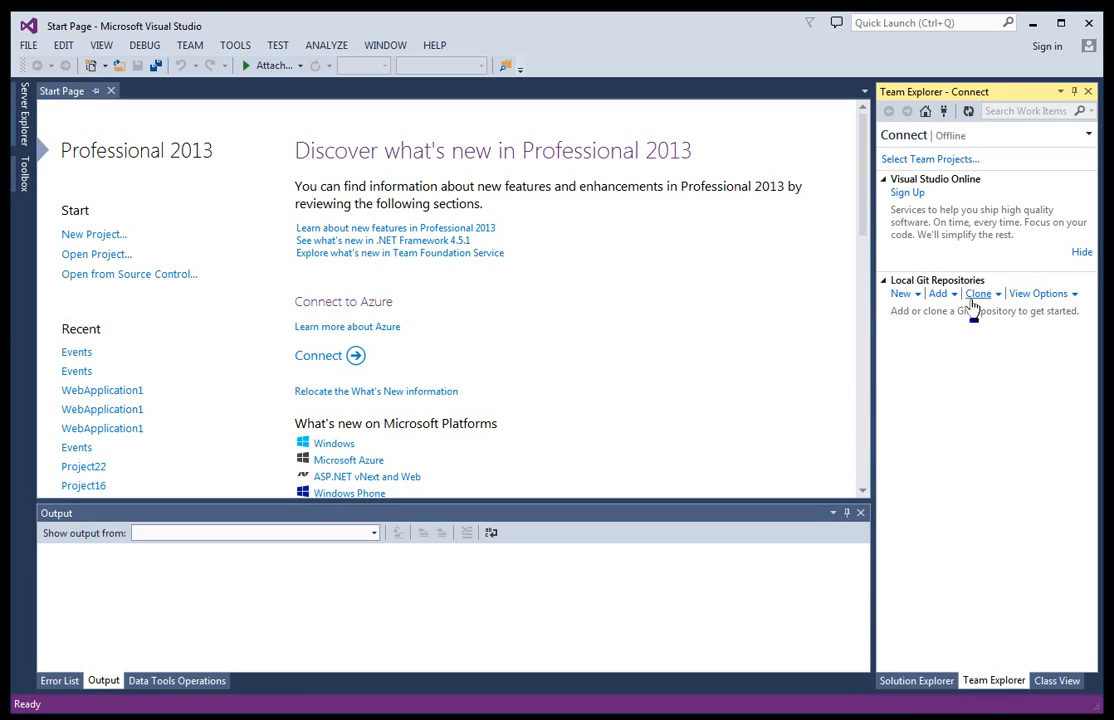
mouse_move(979, 299)
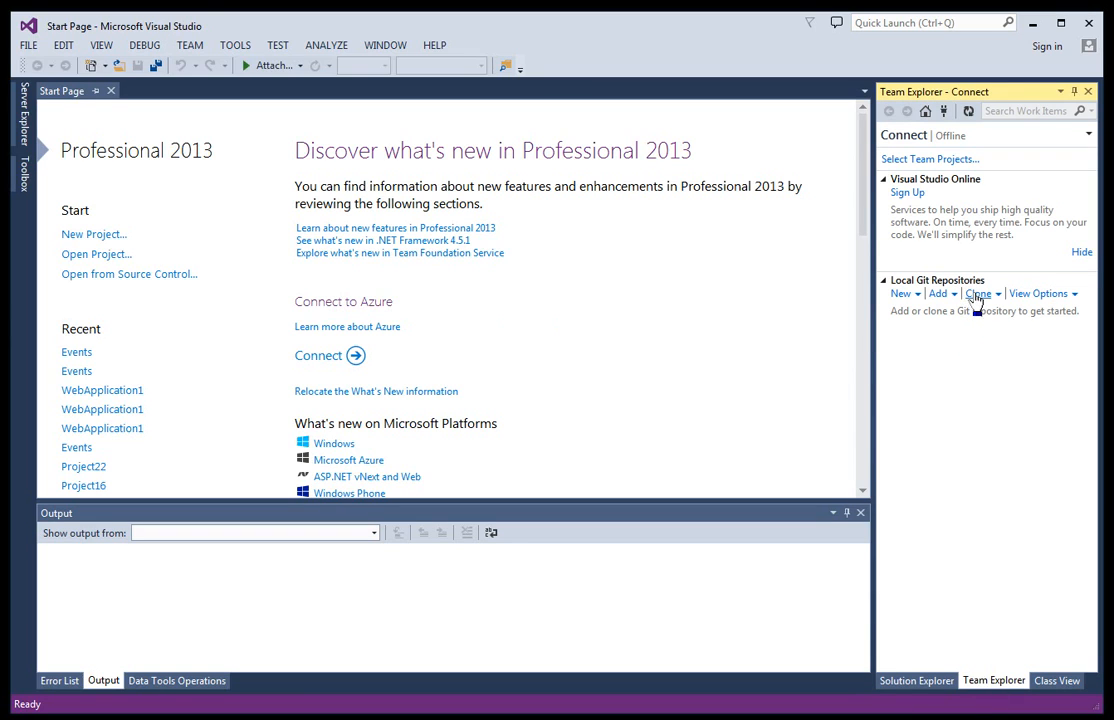
left_click(977, 293)
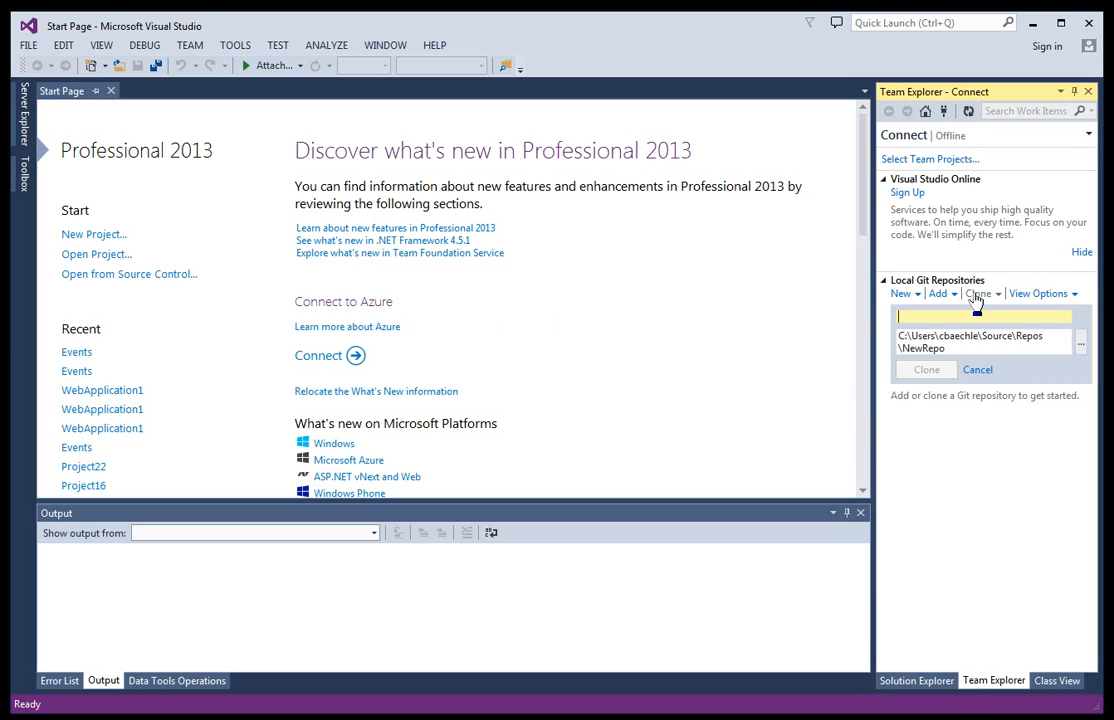
mouse_move(948, 358)
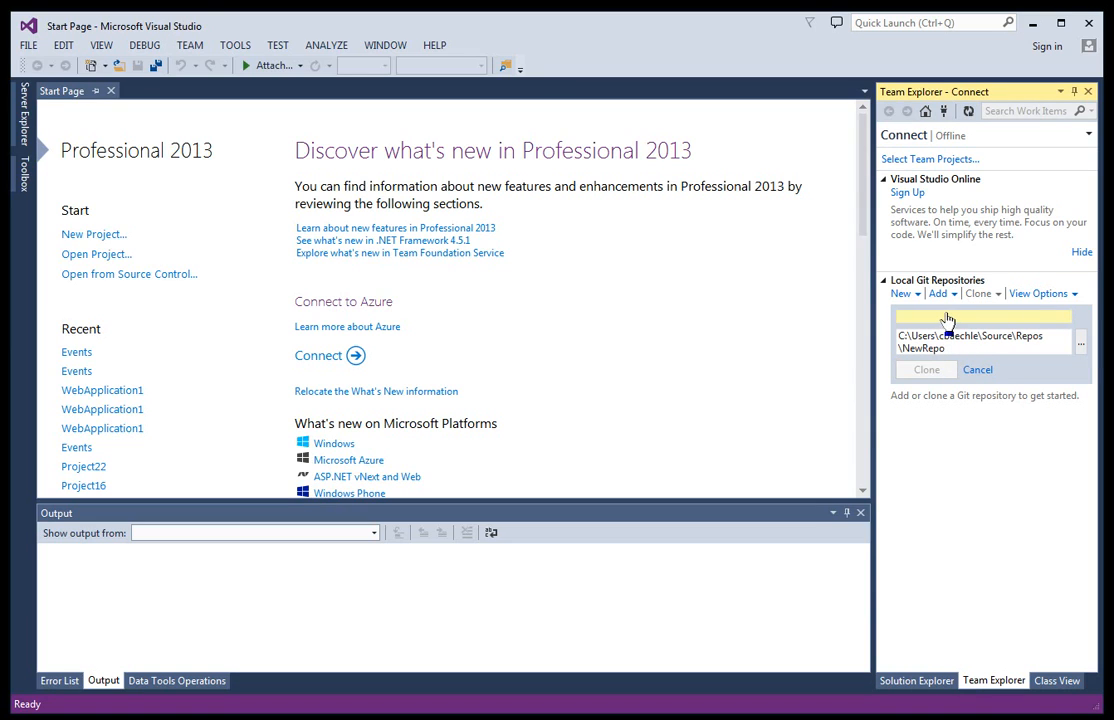
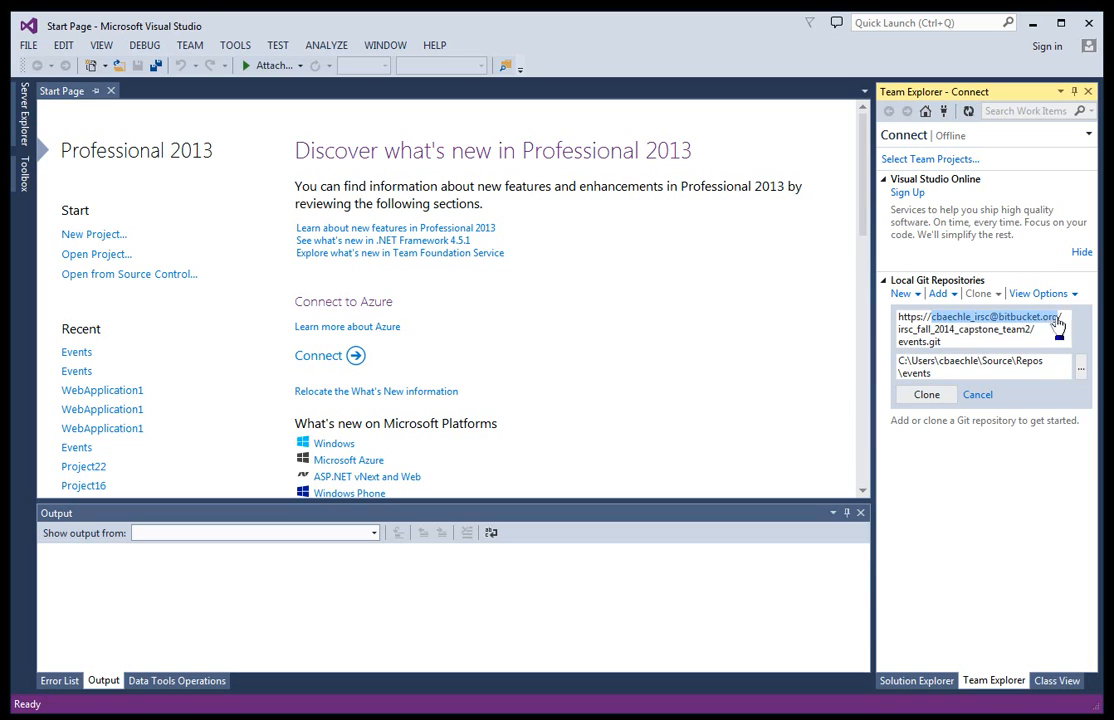
mouse_move(965, 330)
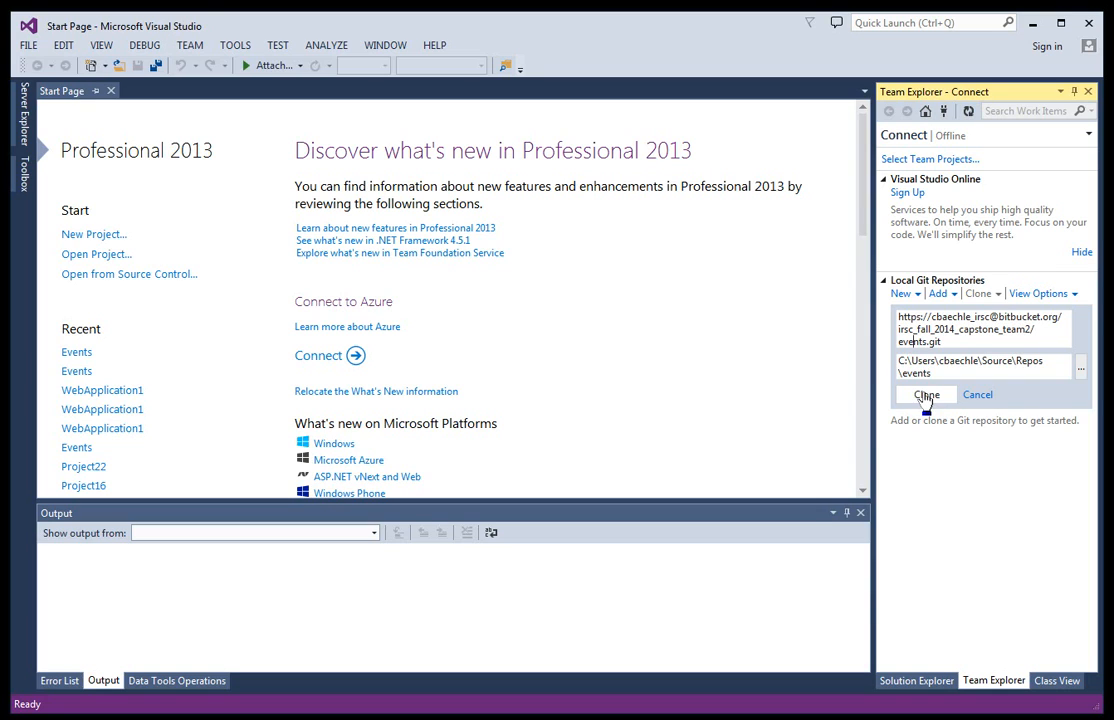
- Run the clone of the events repository into the local events folder
left_click(926, 395)
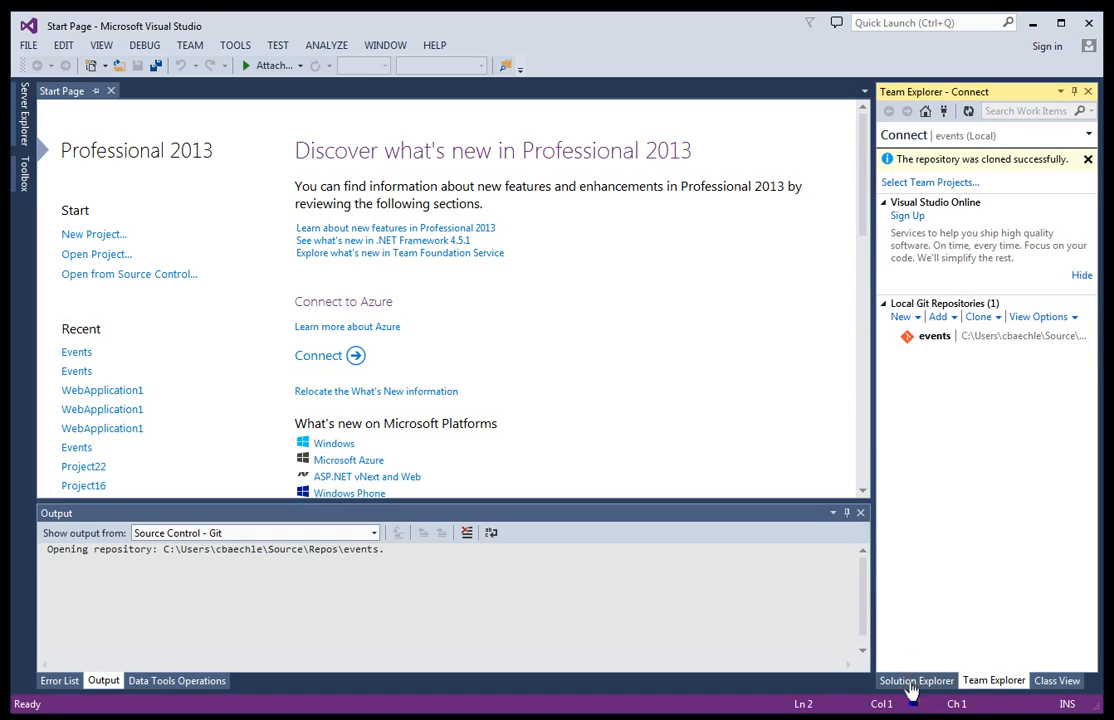
- Load the cloned Events.sln solution from the events repository overview
left_click(921, 680)
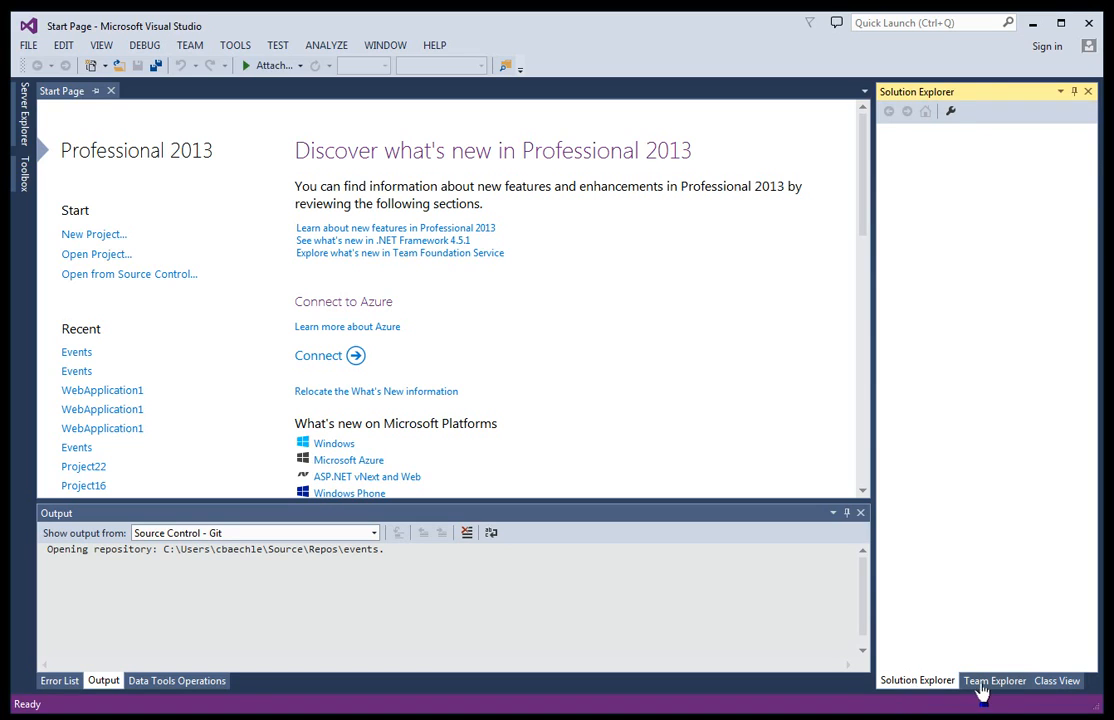
left_click(995, 681)
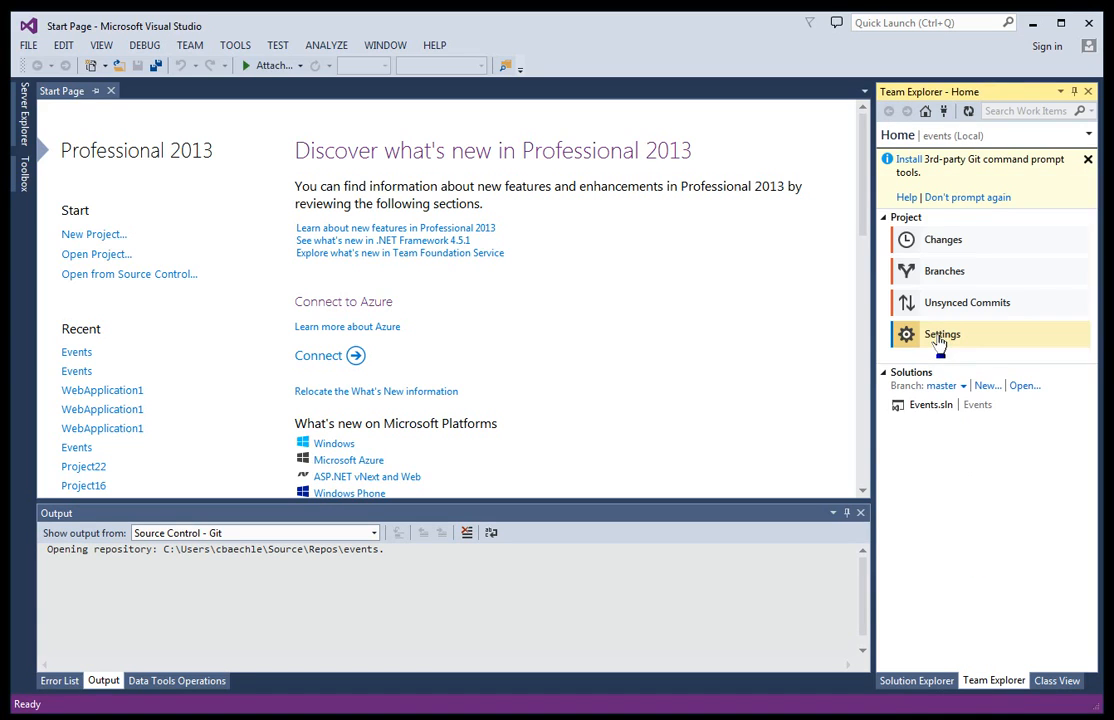
mouse_move(960, 418)
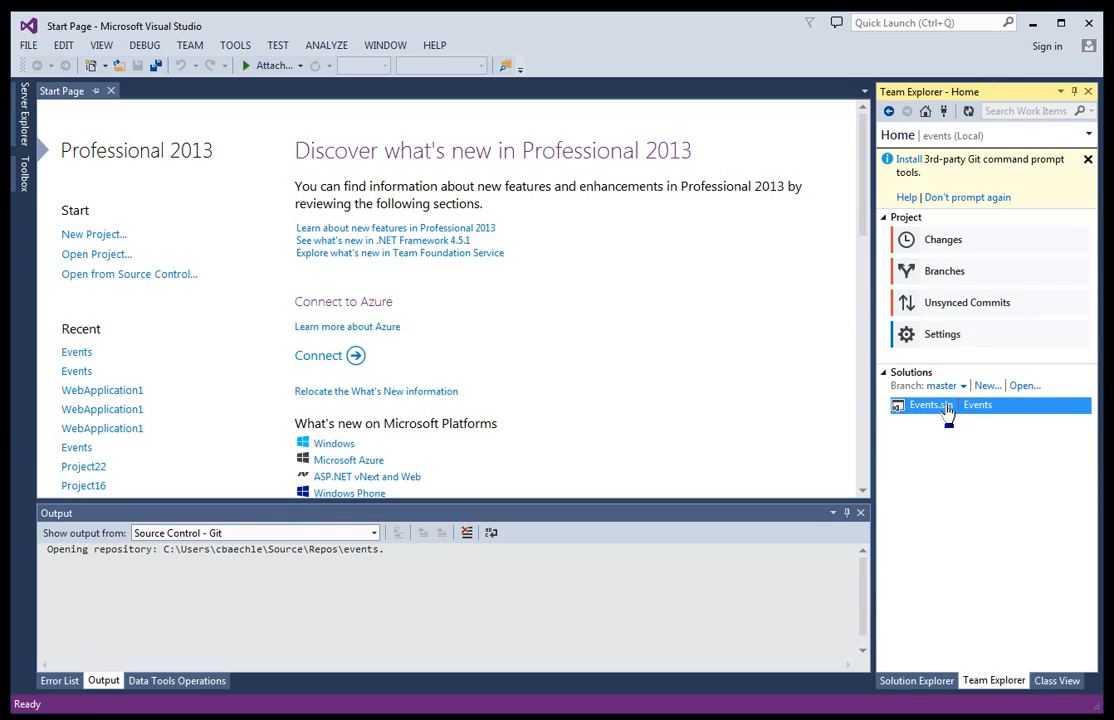
double_click(935, 405)
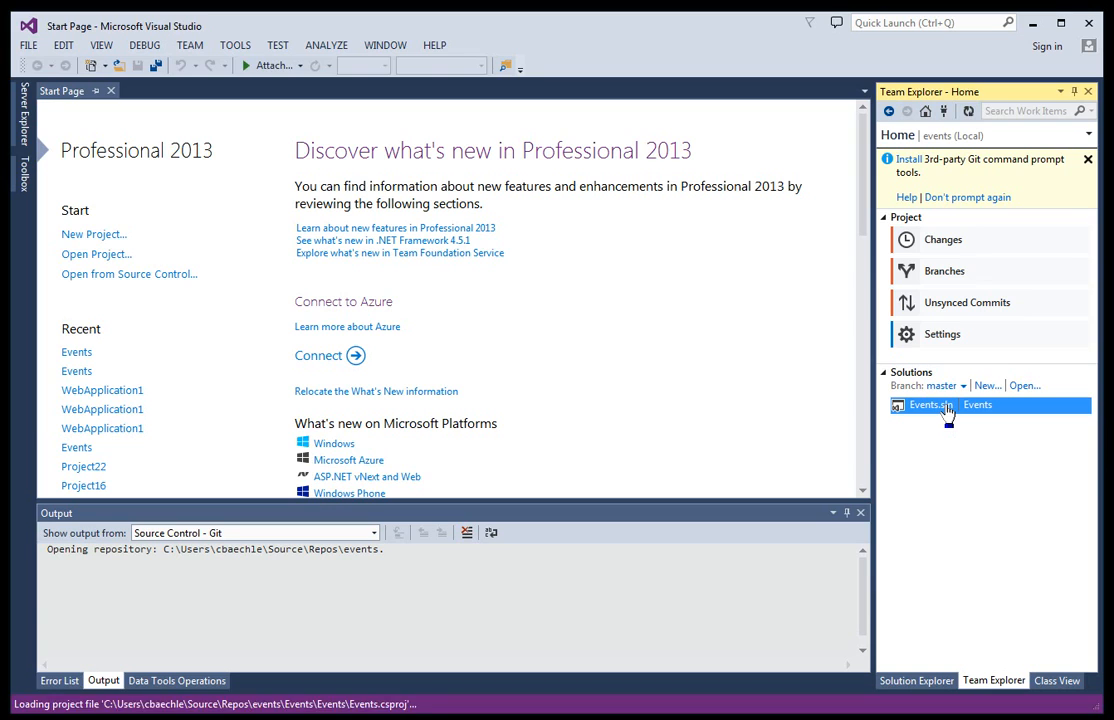
double_click(943, 405)
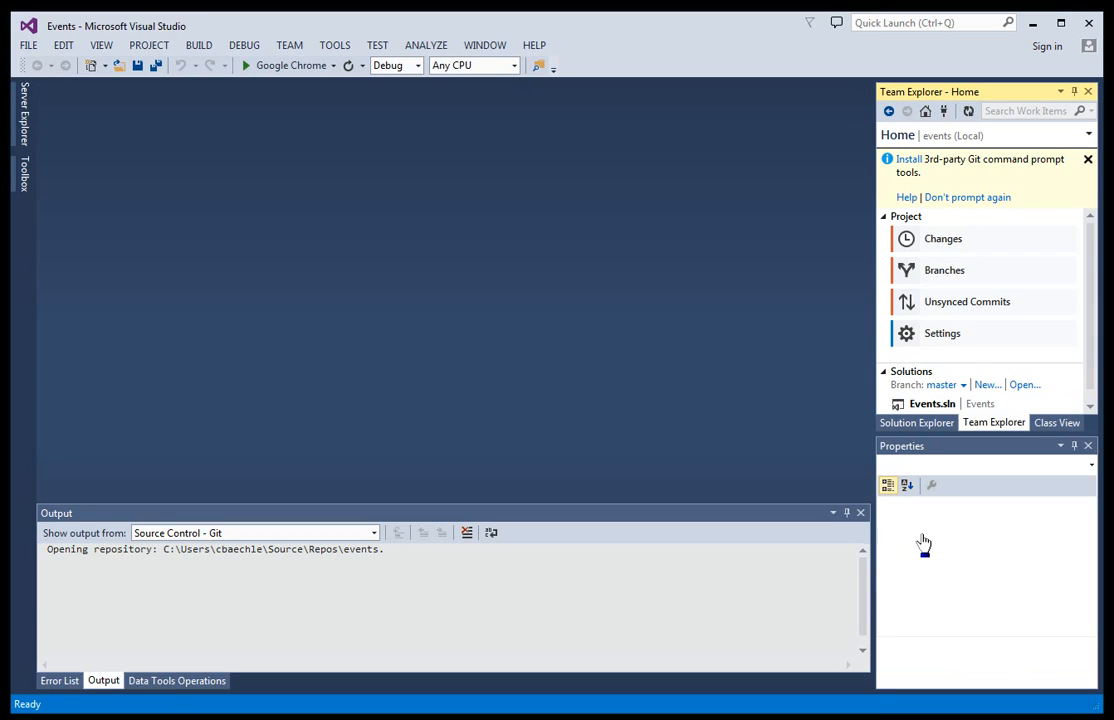
- Expand the Events project's files and open Events.aspx in the editor
left_click(916, 423)
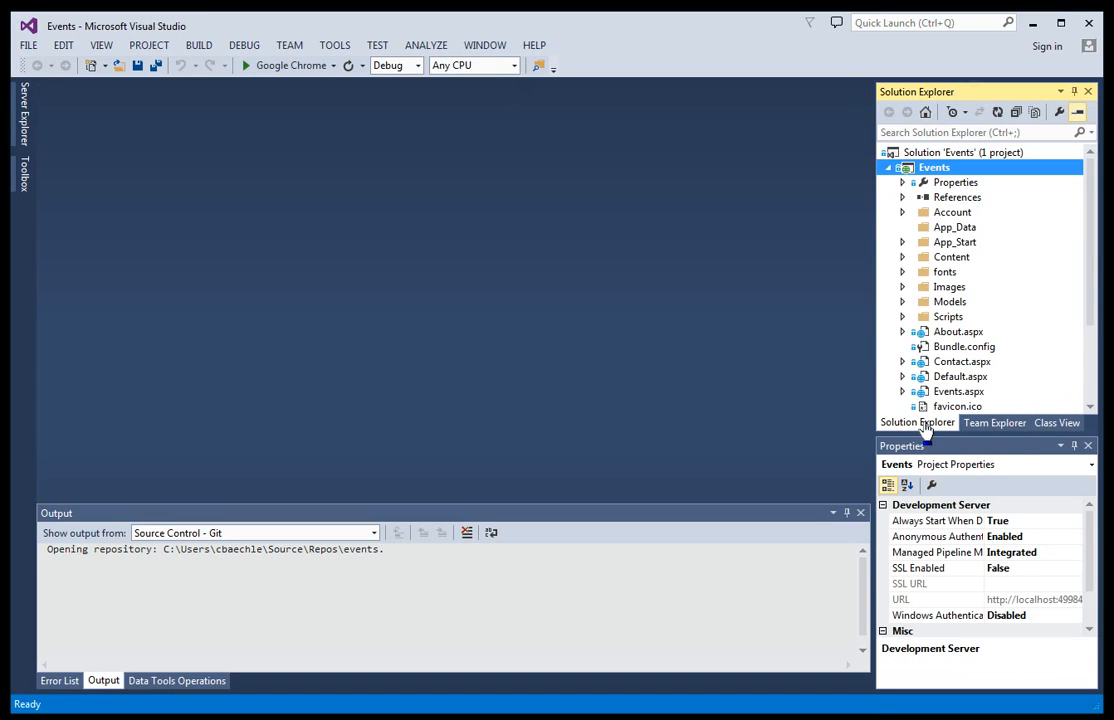
mouse_move(968, 290)
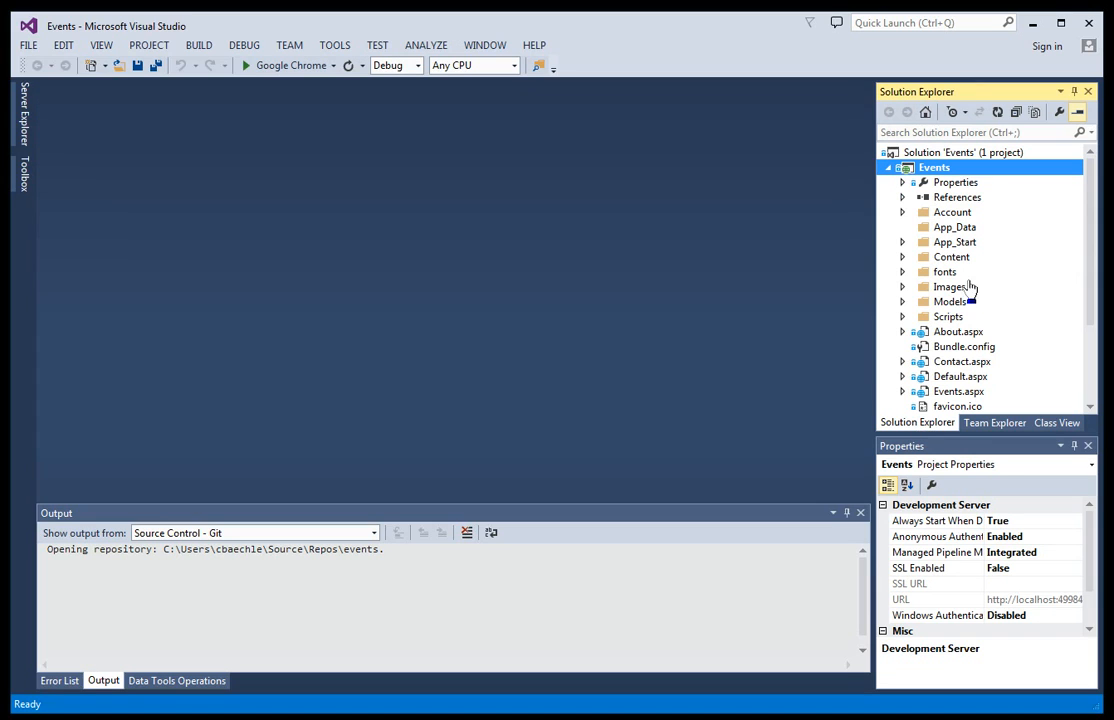
mouse_move(946, 287)
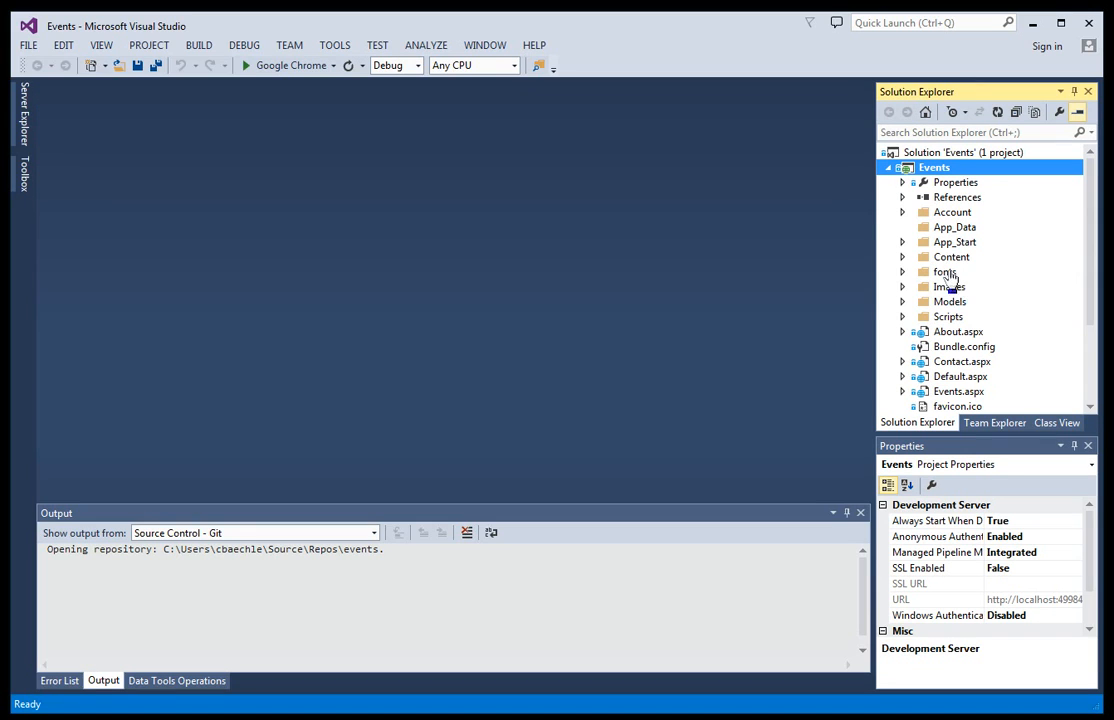
scroll("down", 3)
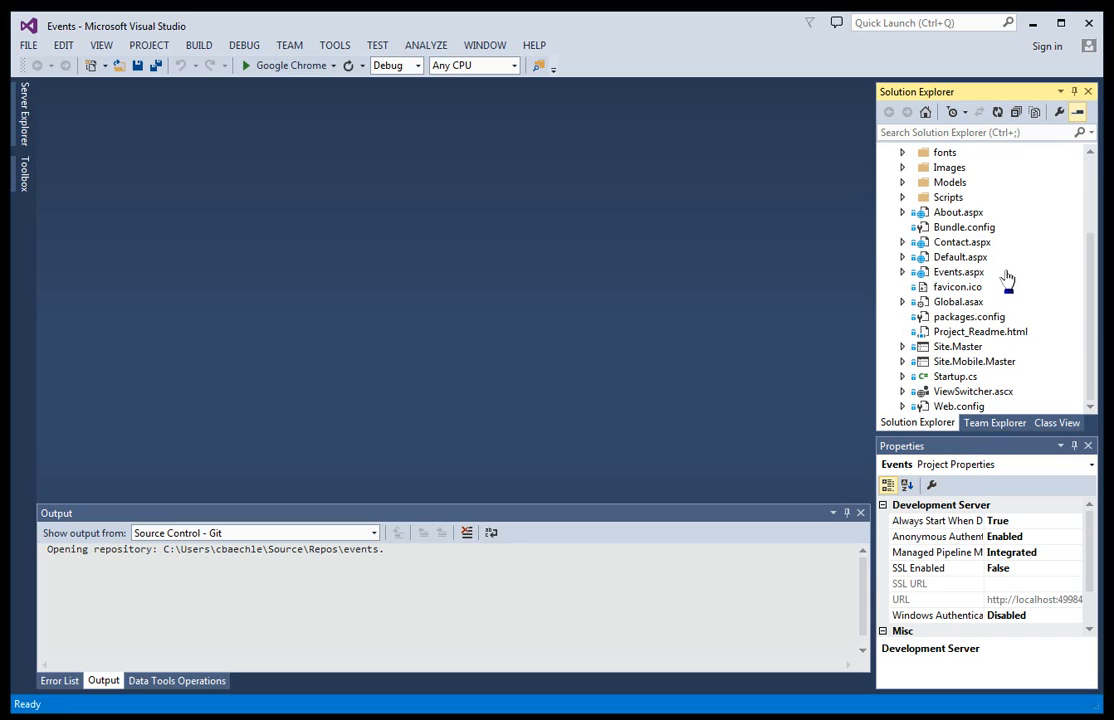
scroll("up", 3)
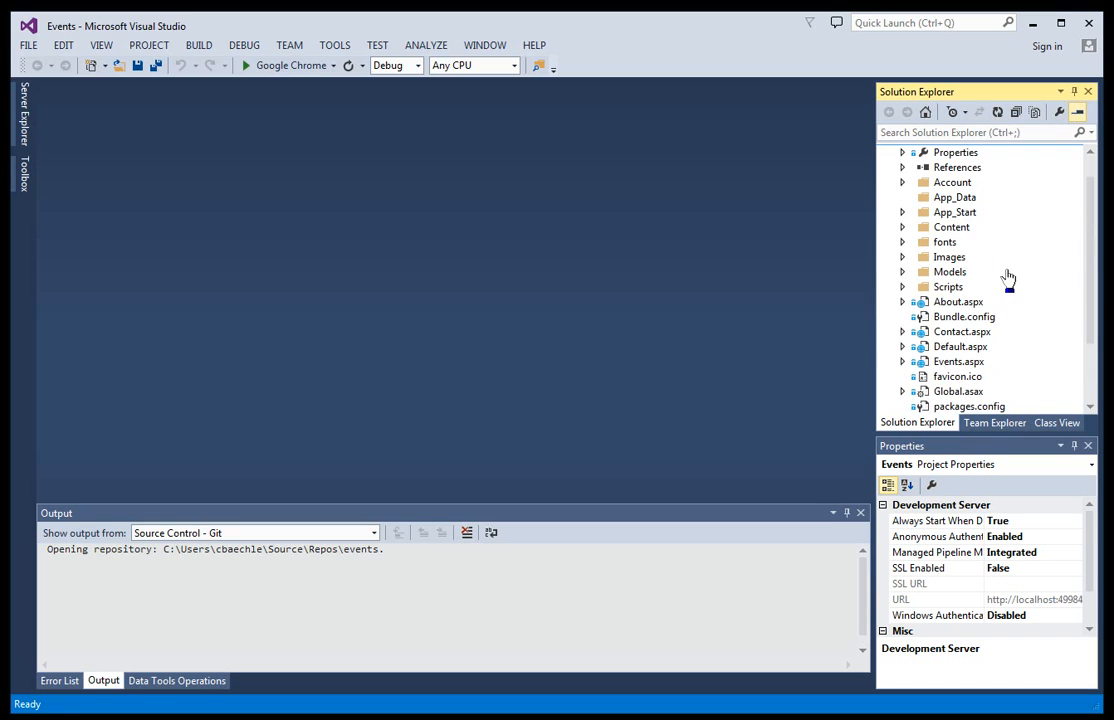
mouse_move(934, 391)
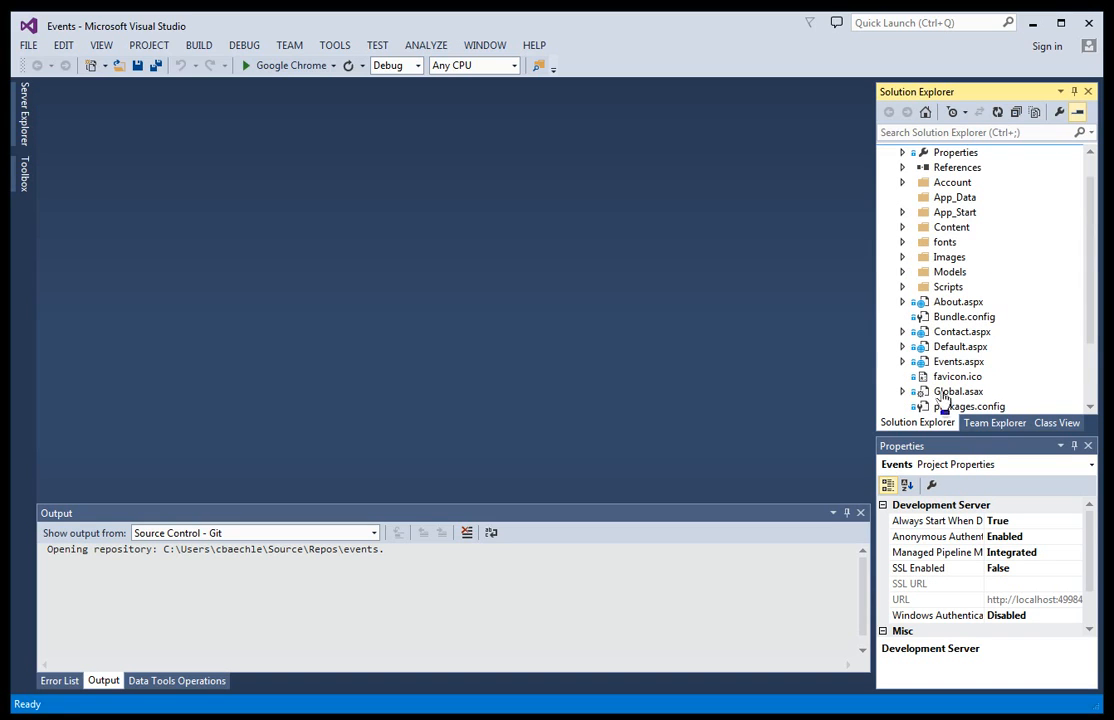
double_click(958, 362)
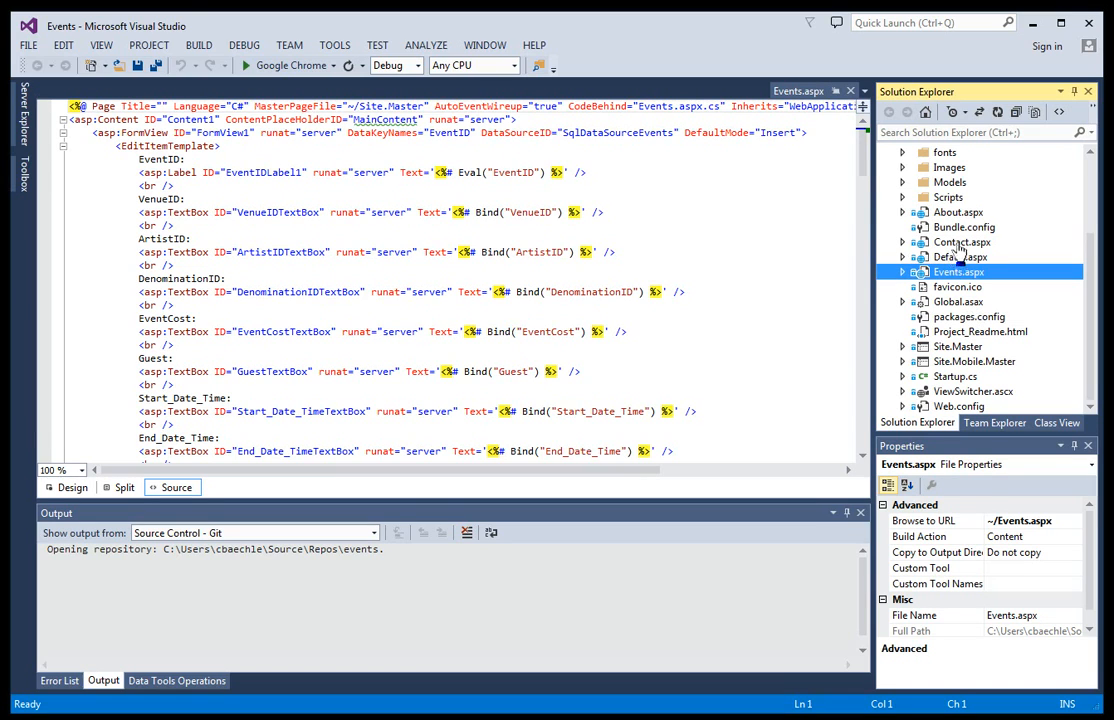
- Replace About.aspx's h3 heading text with 'Events' and save the file
double_click(956, 211)
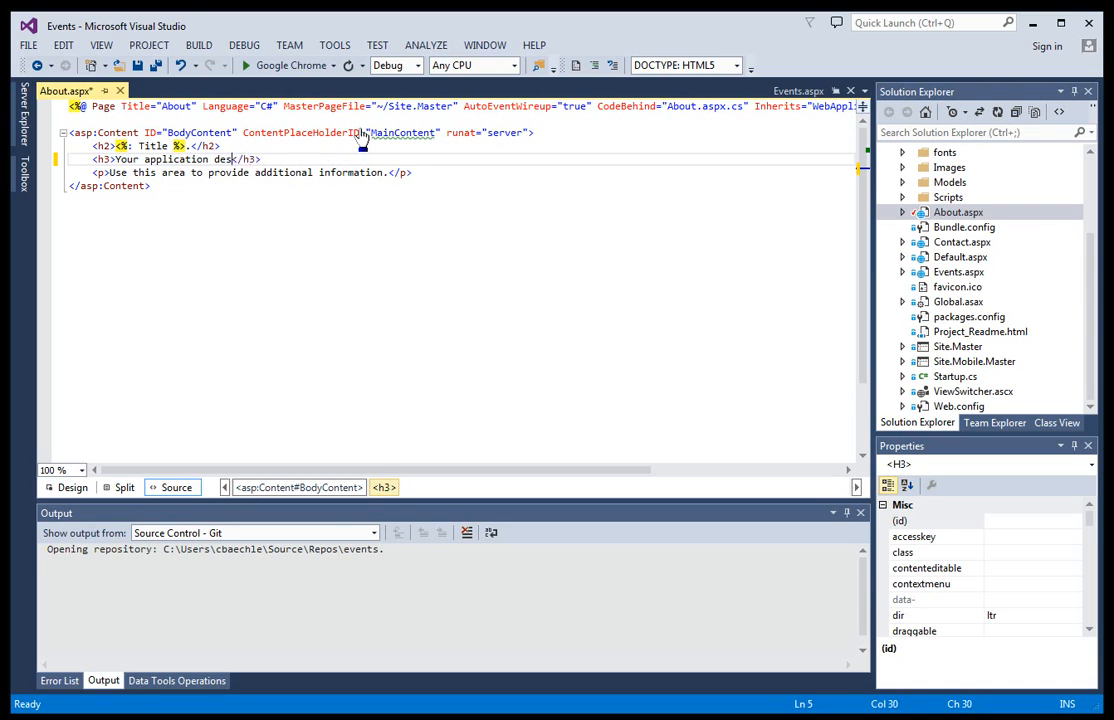
type("Events</h3>")
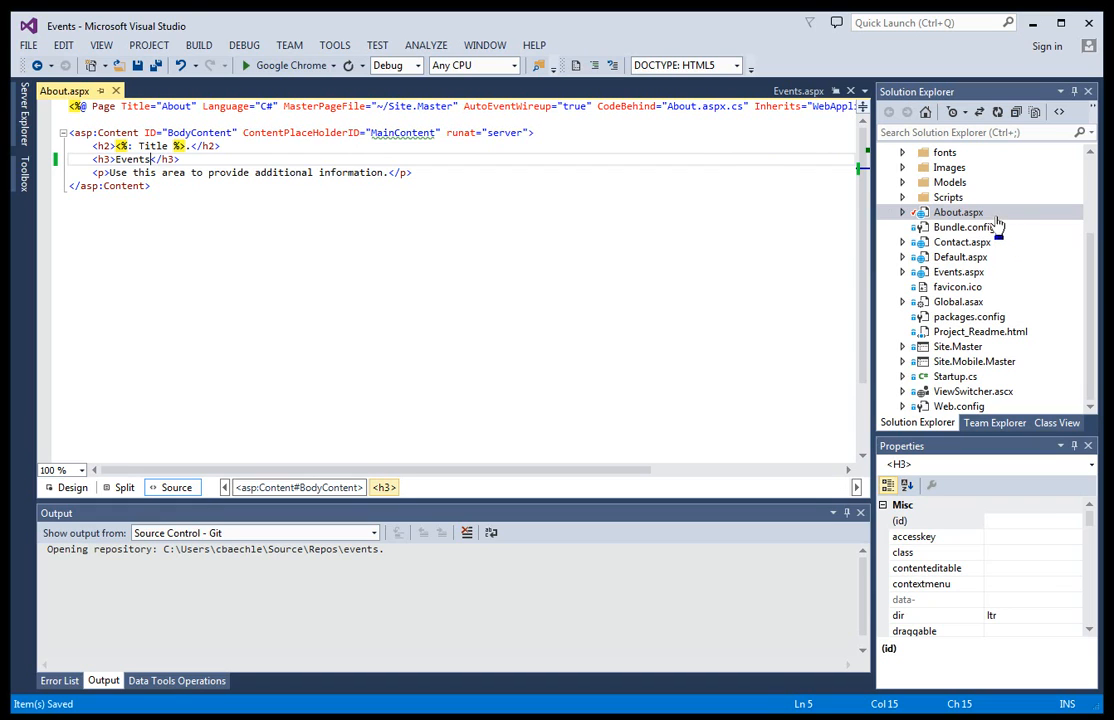
mouse_move(1081, 212)
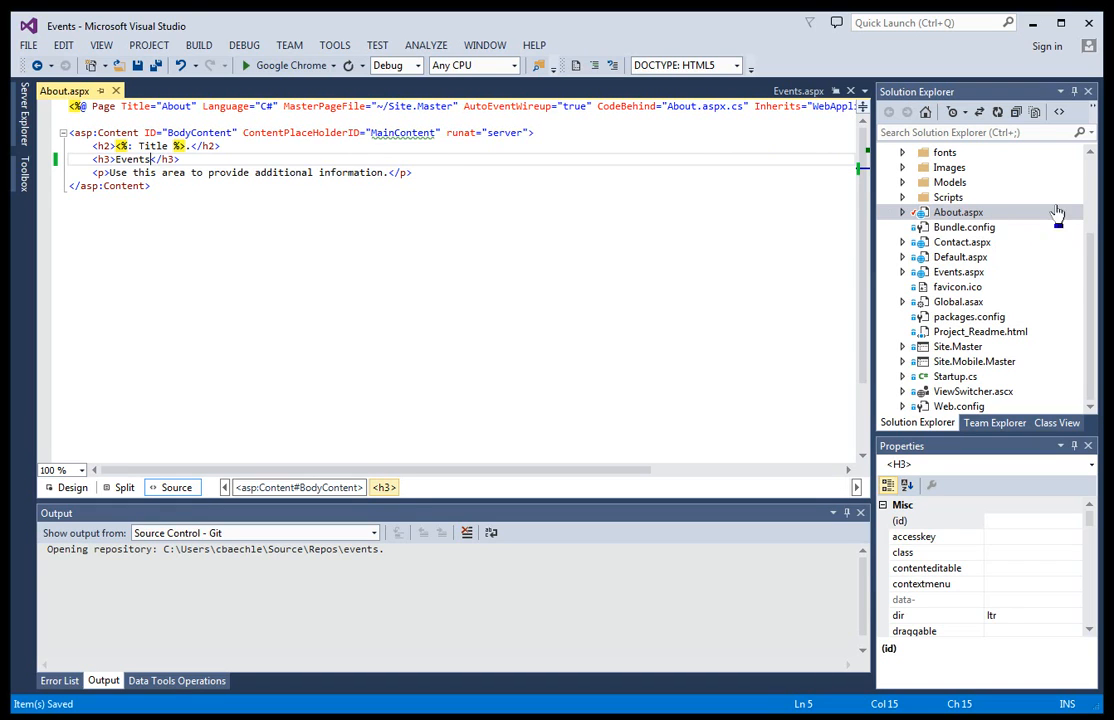
mouse_move(1026, 257)
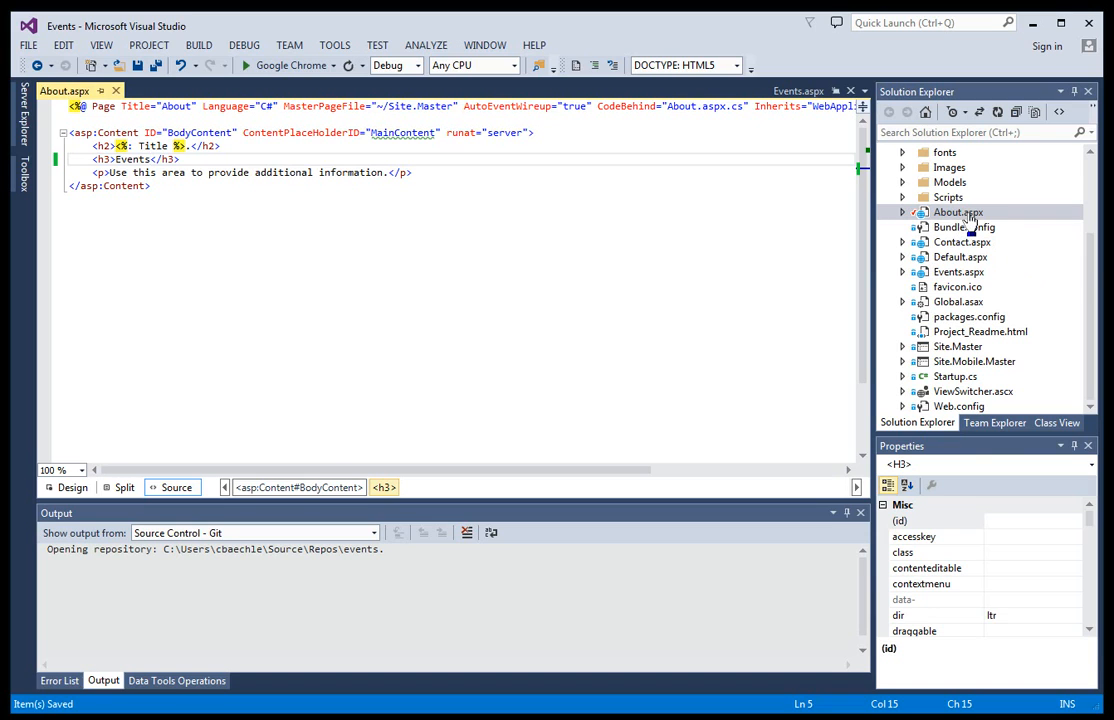
right_click(958, 212)
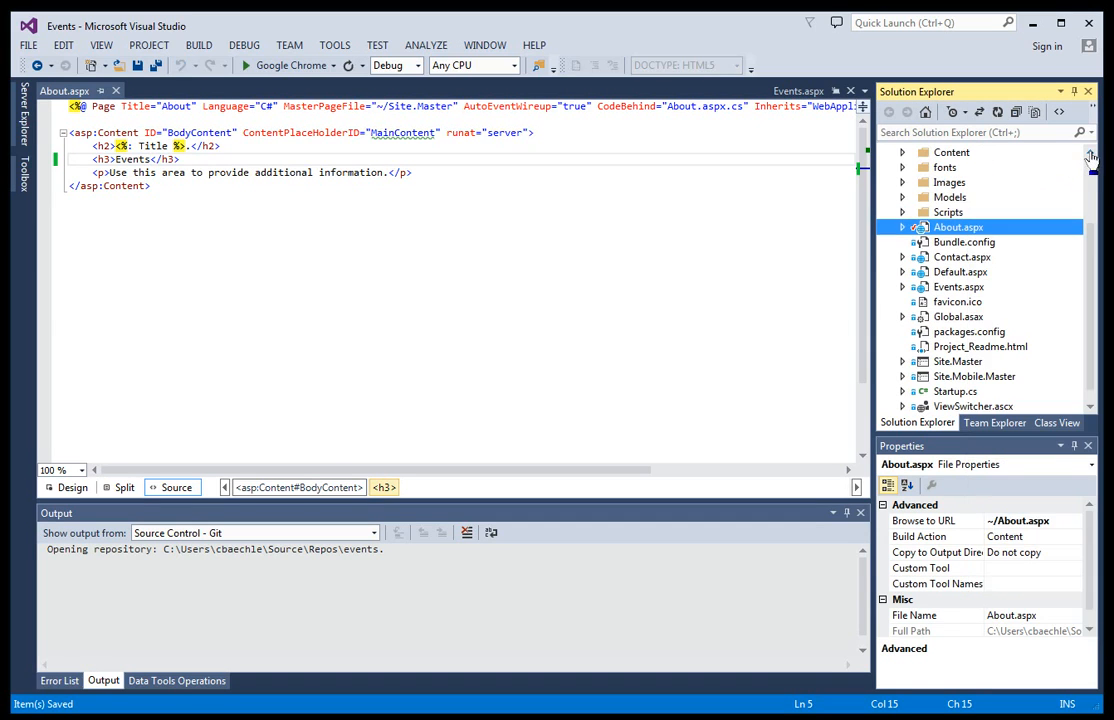
mouse_move(1101, 290)
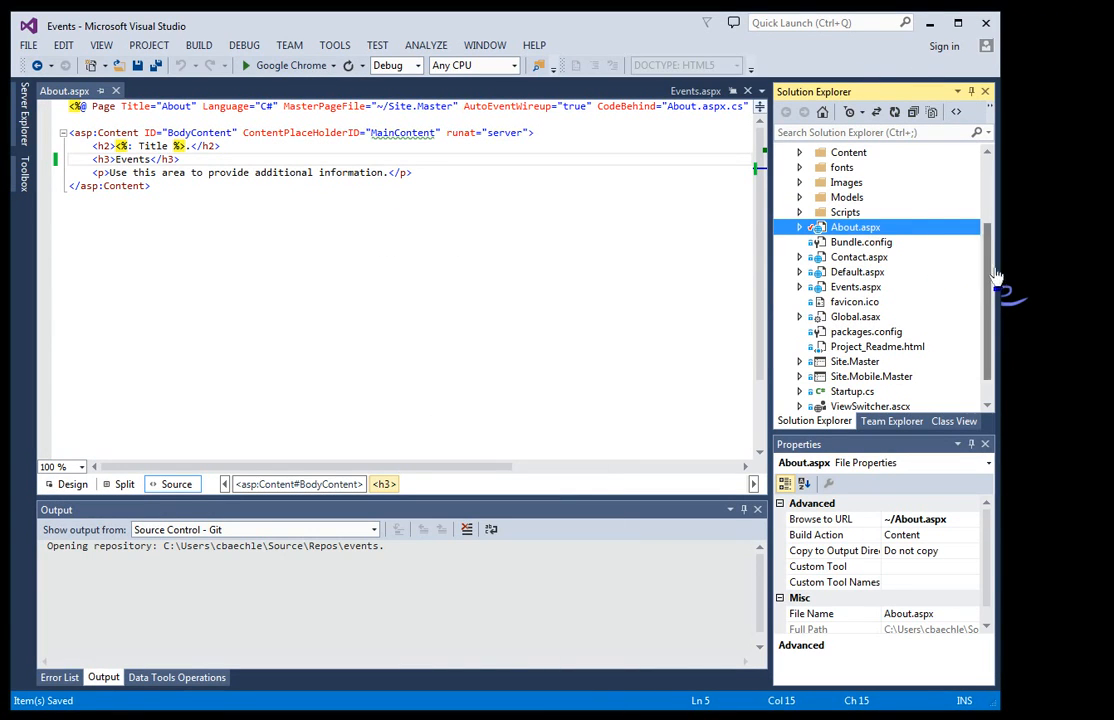
- Commit About.aspx from its context menu, listing its included changes on master
right_click(855, 227)
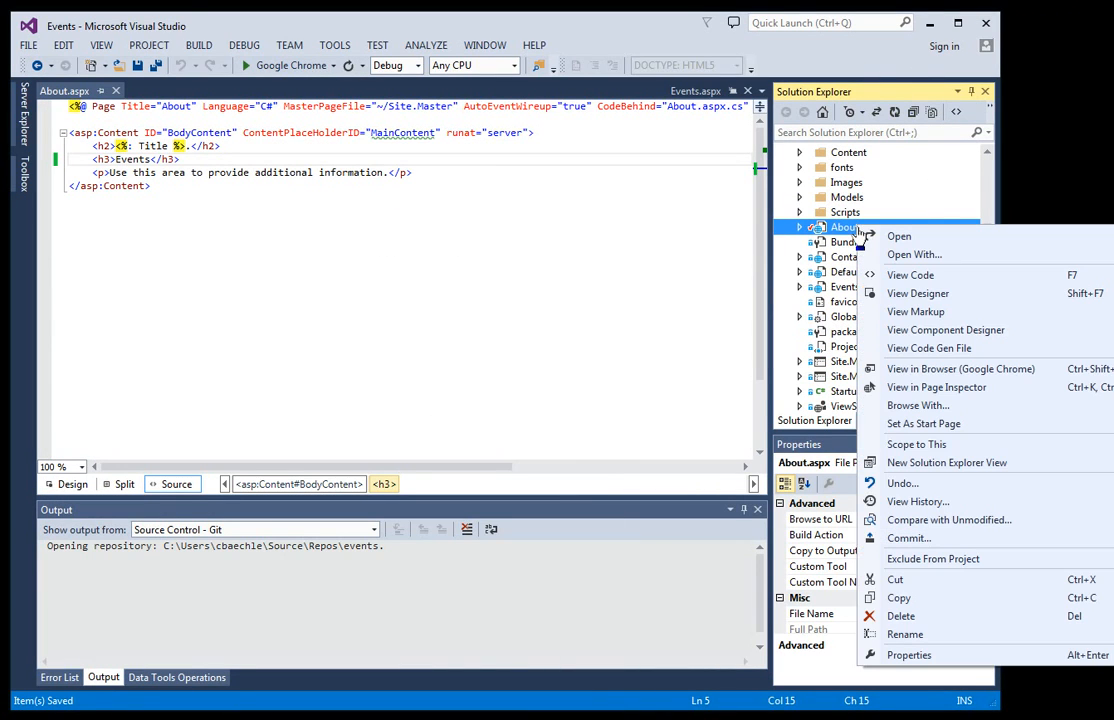
mouse_move(912, 254)
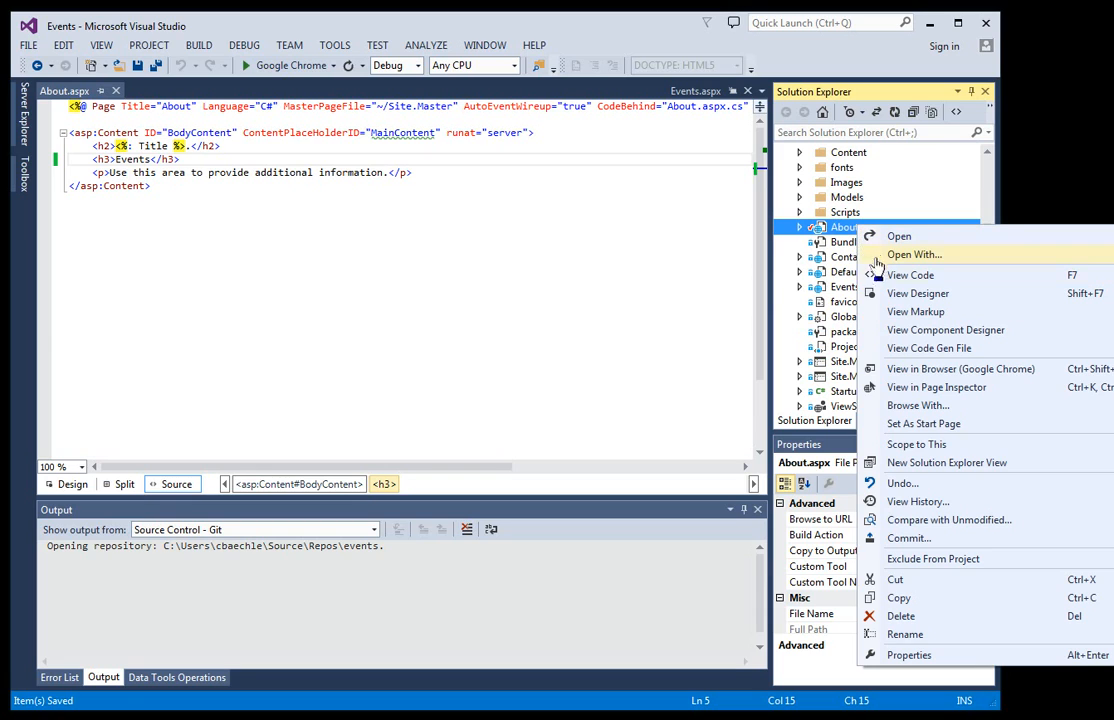
mouse_move(908, 538)
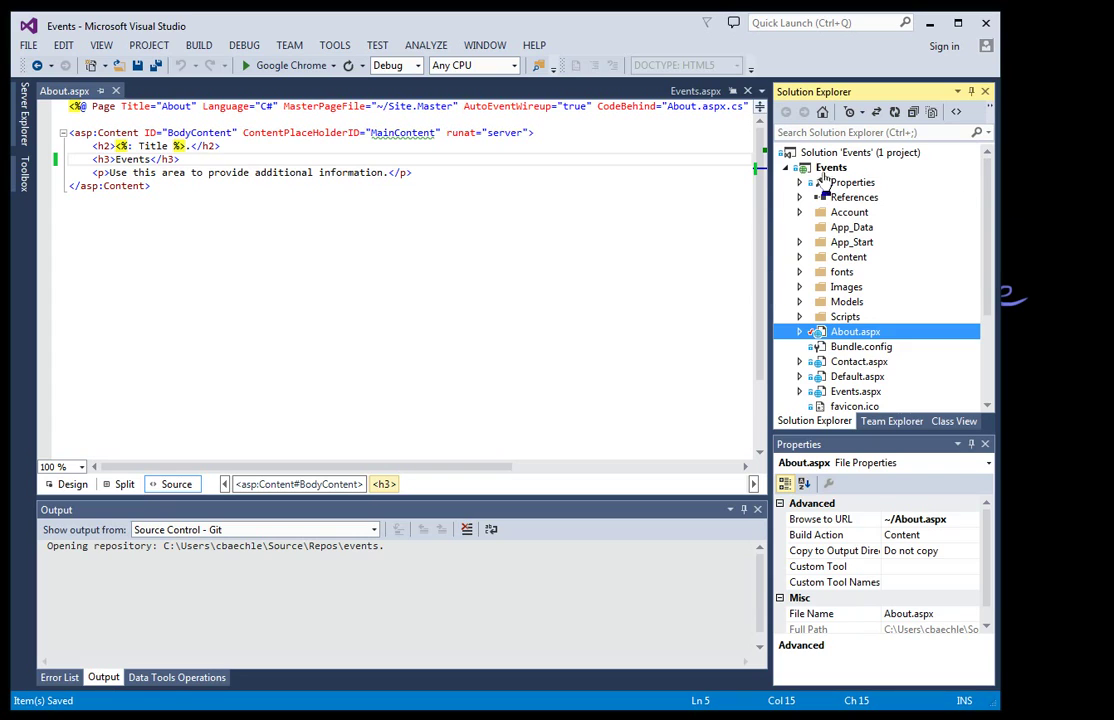
right_click(830, 167)
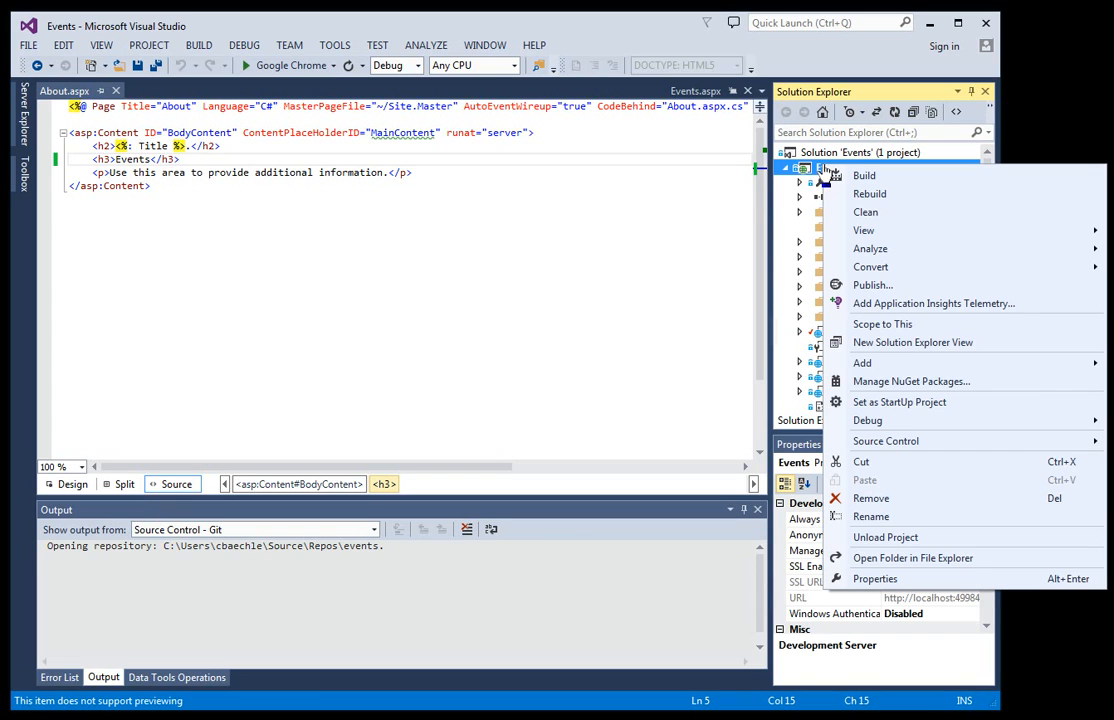
mouse_move(869, 194)
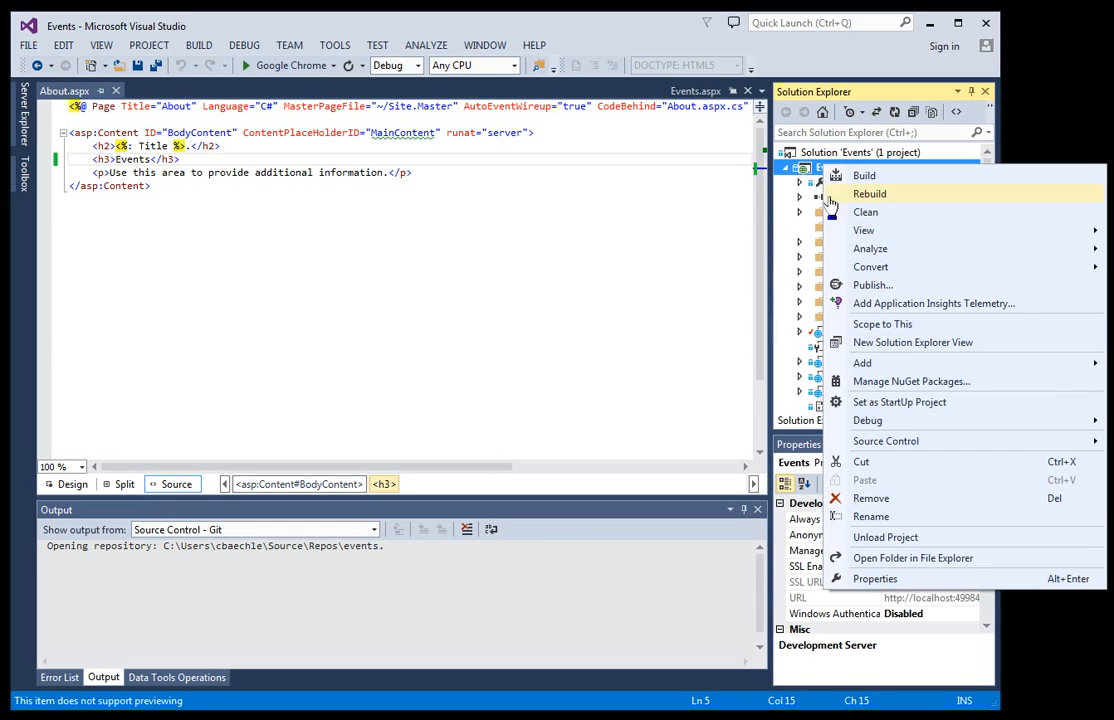
mouse_move(899, 402)
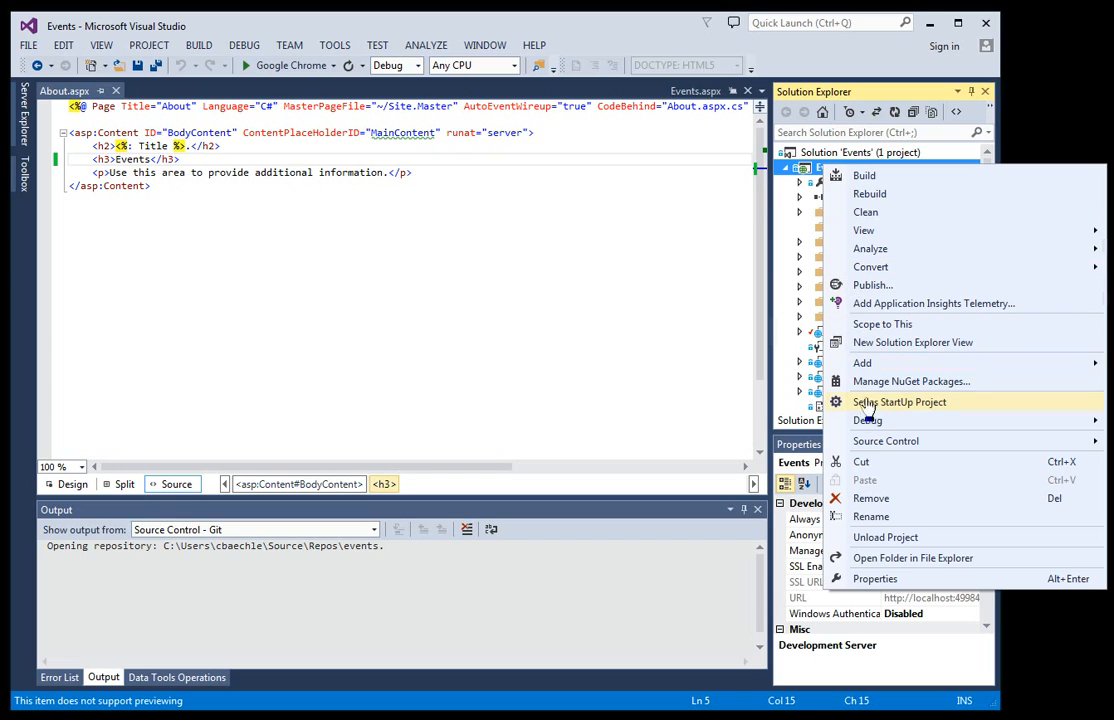
mouse_move(895, 448)
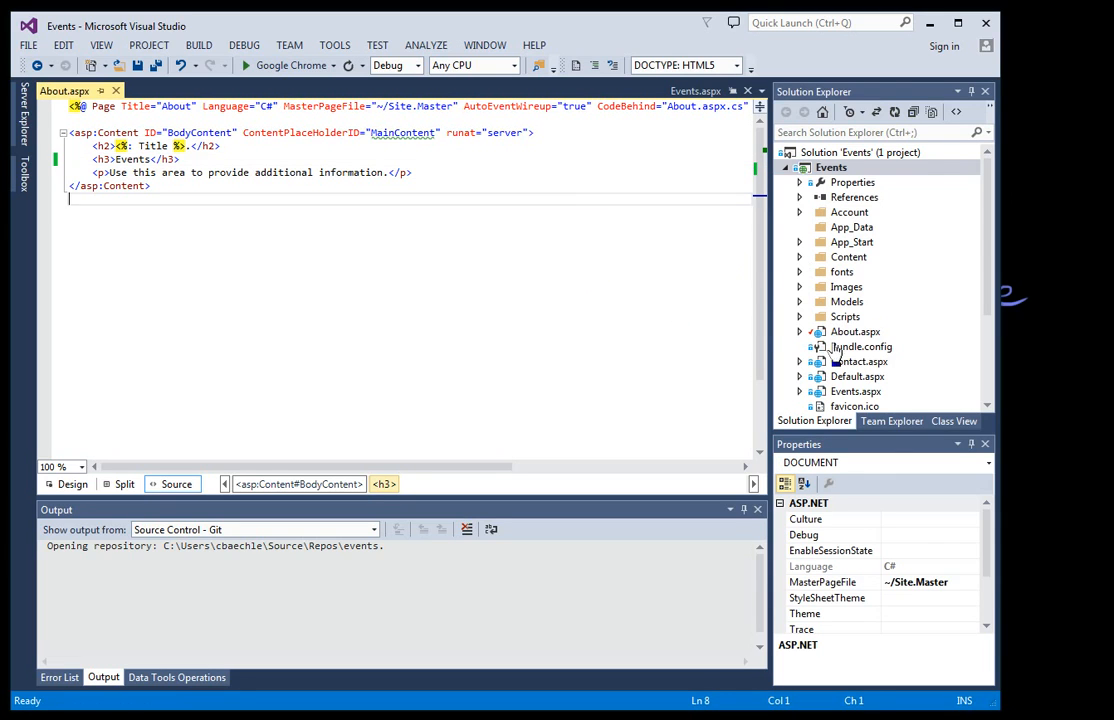
right_click(855, 331)
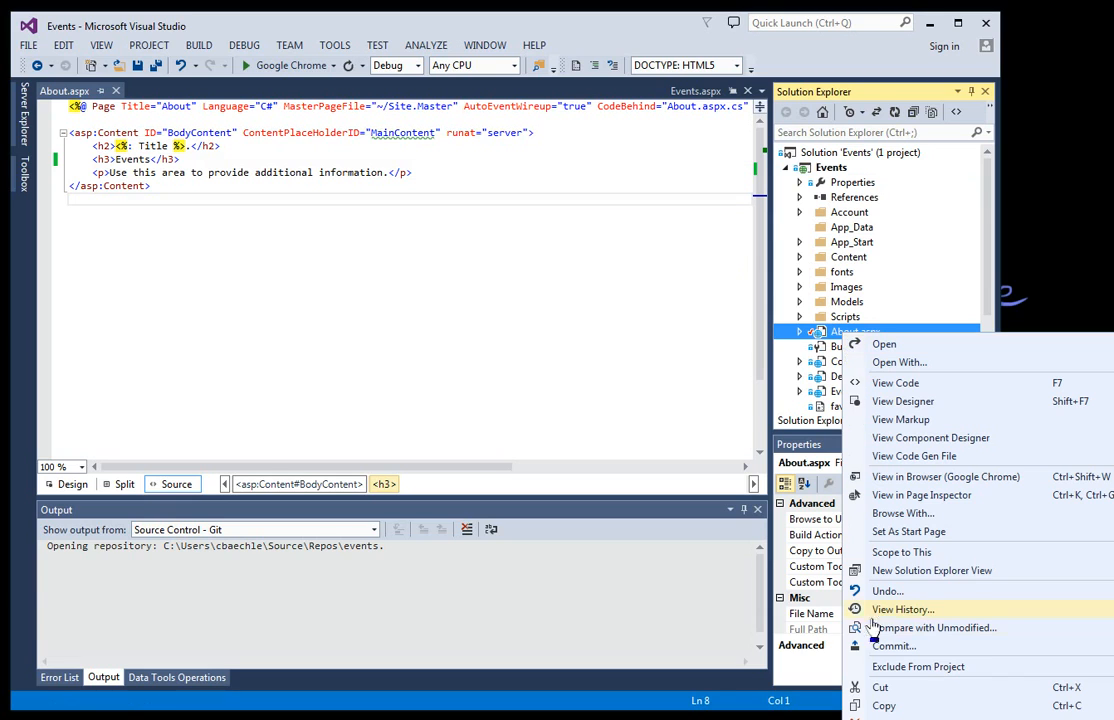
left_click(900, 646)
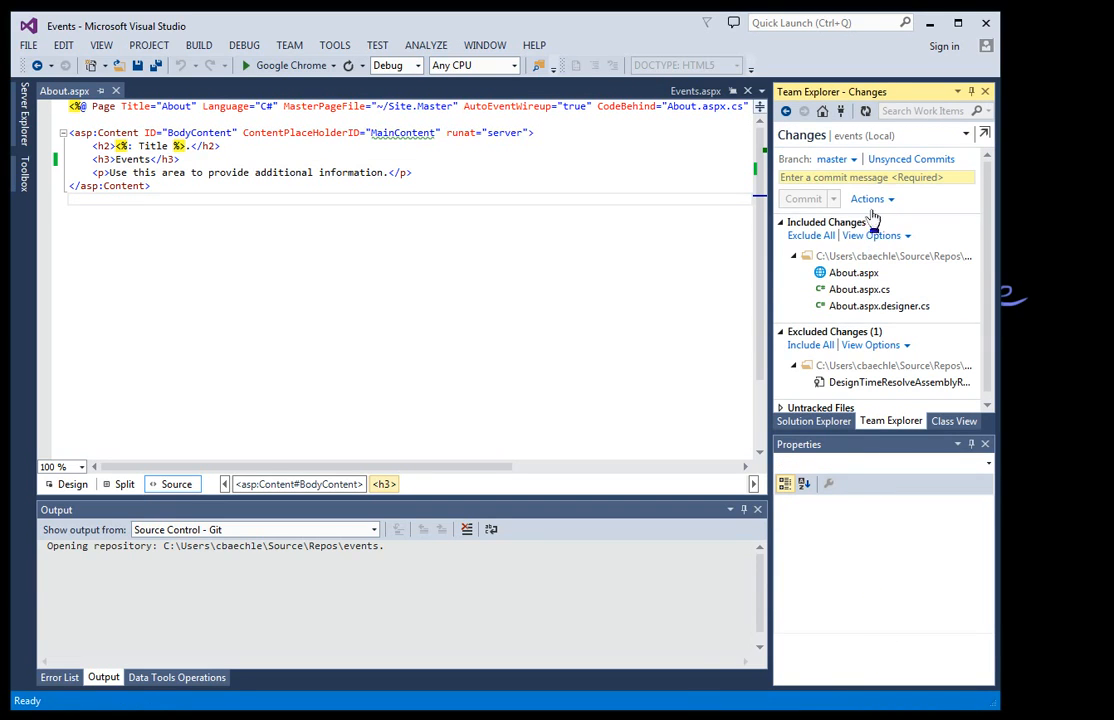
- Enter the commit message 'Changed about page to have the Events name' for the three About files
left_click(869, 198)
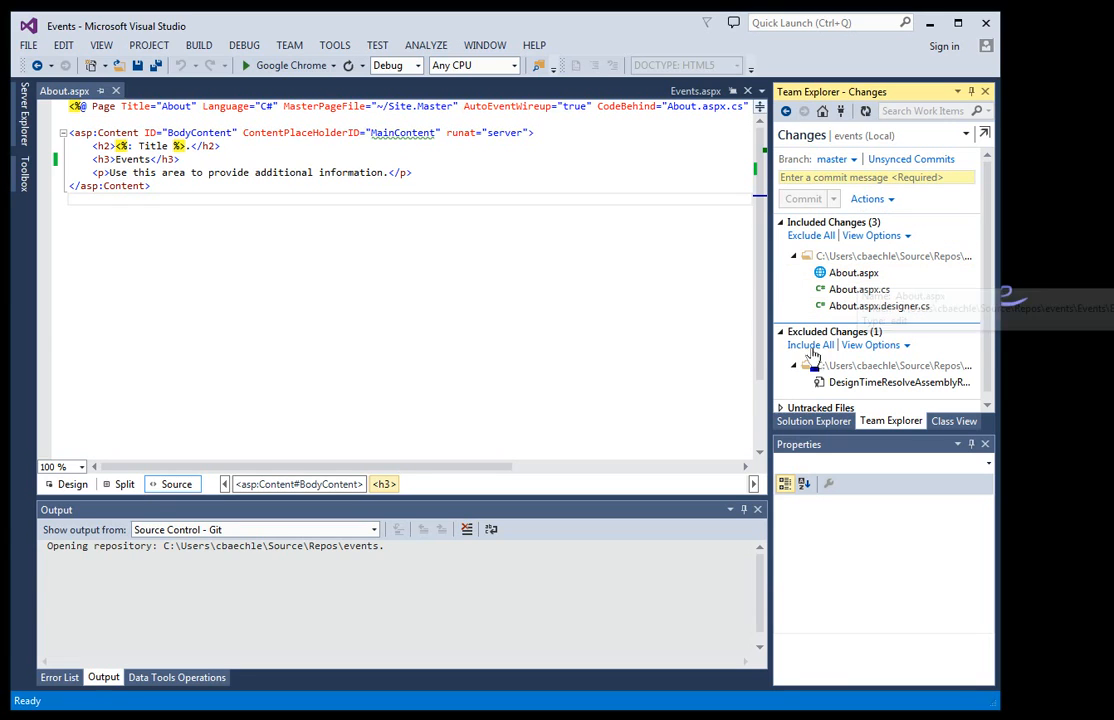
mouse_move(853, 272)
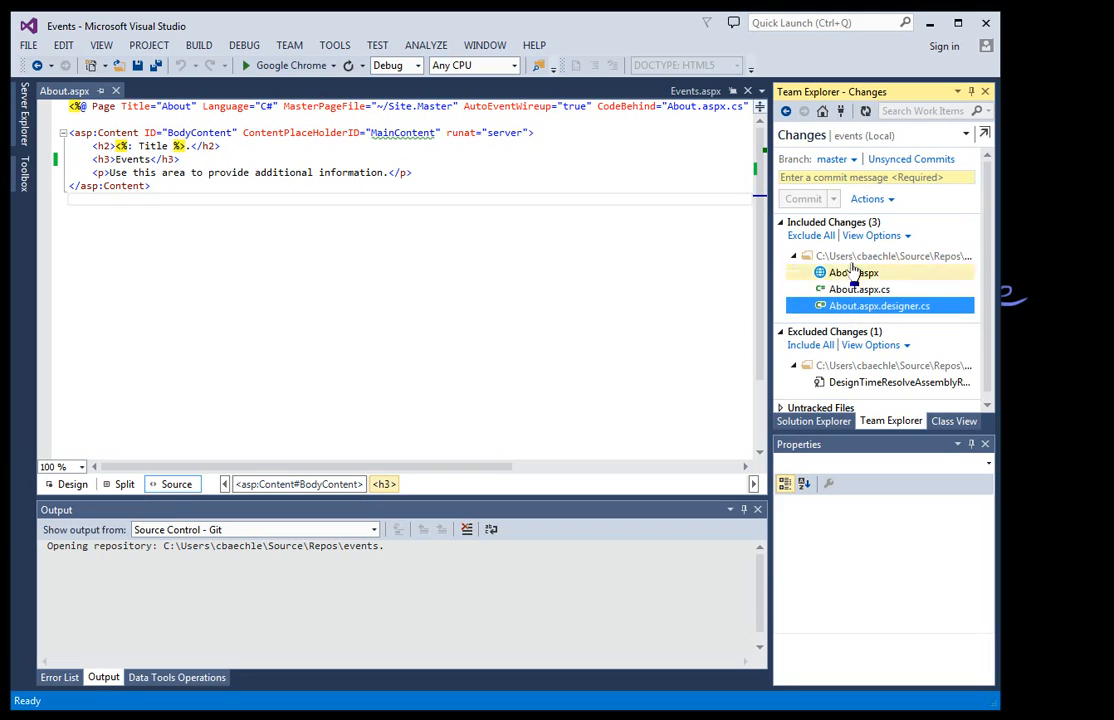
left_click(870, 198)
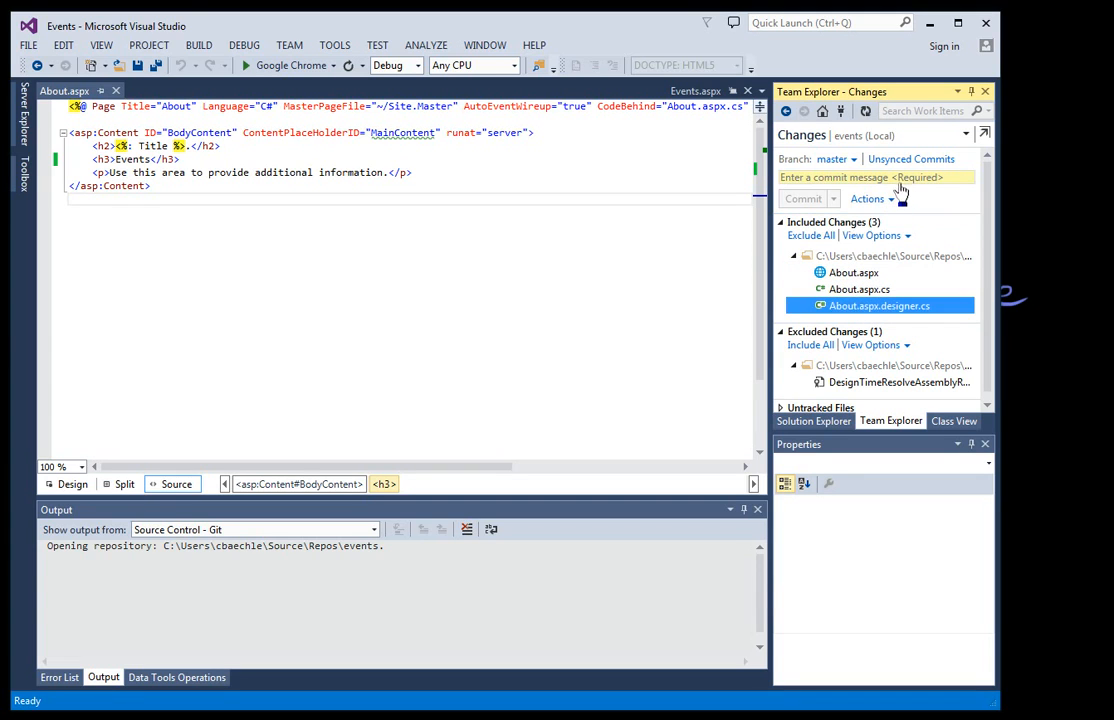
left_click(876, 177)
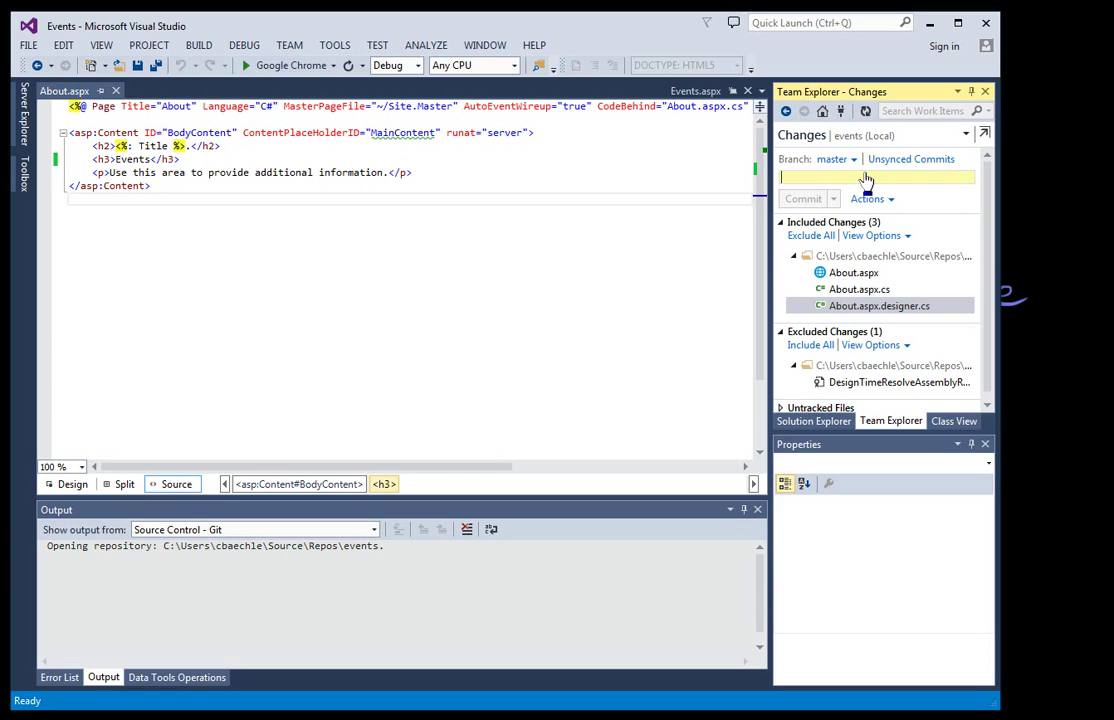
type("Changed about page to")
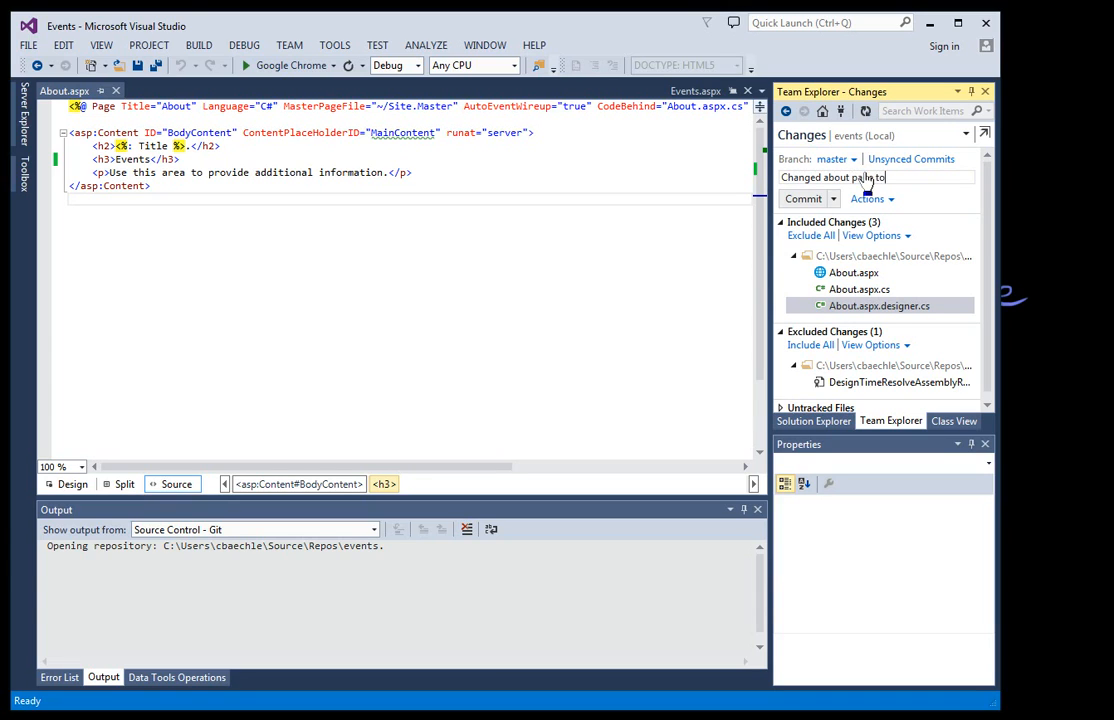
type("have the Events name")
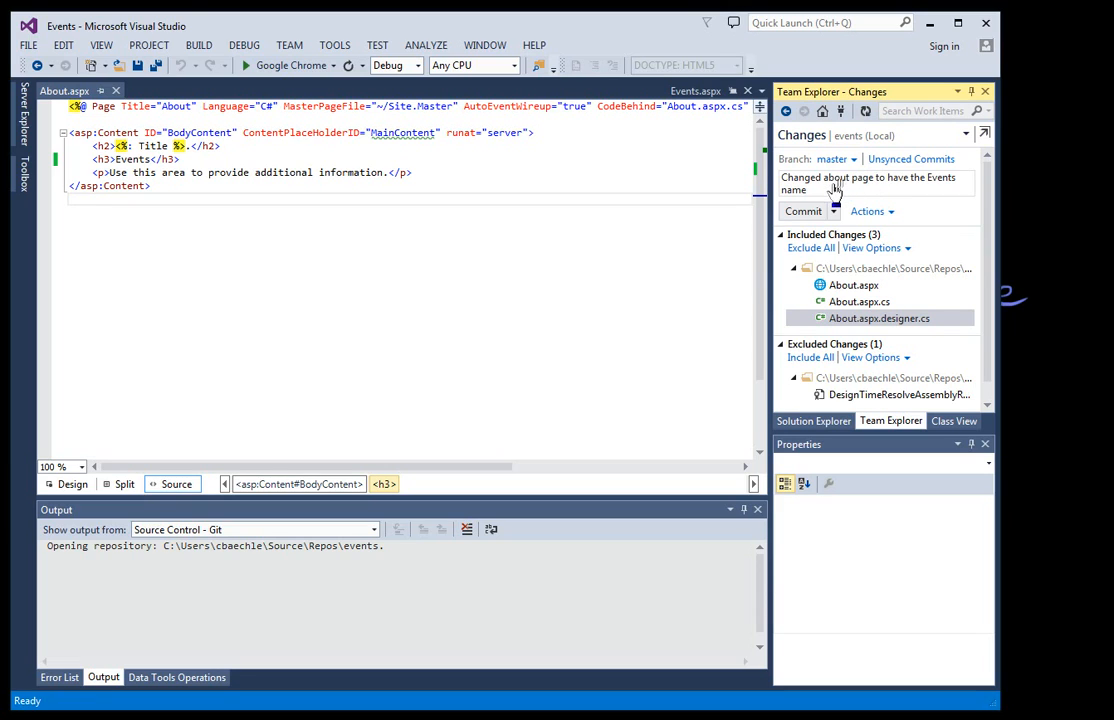
mouse_move(827, 205)
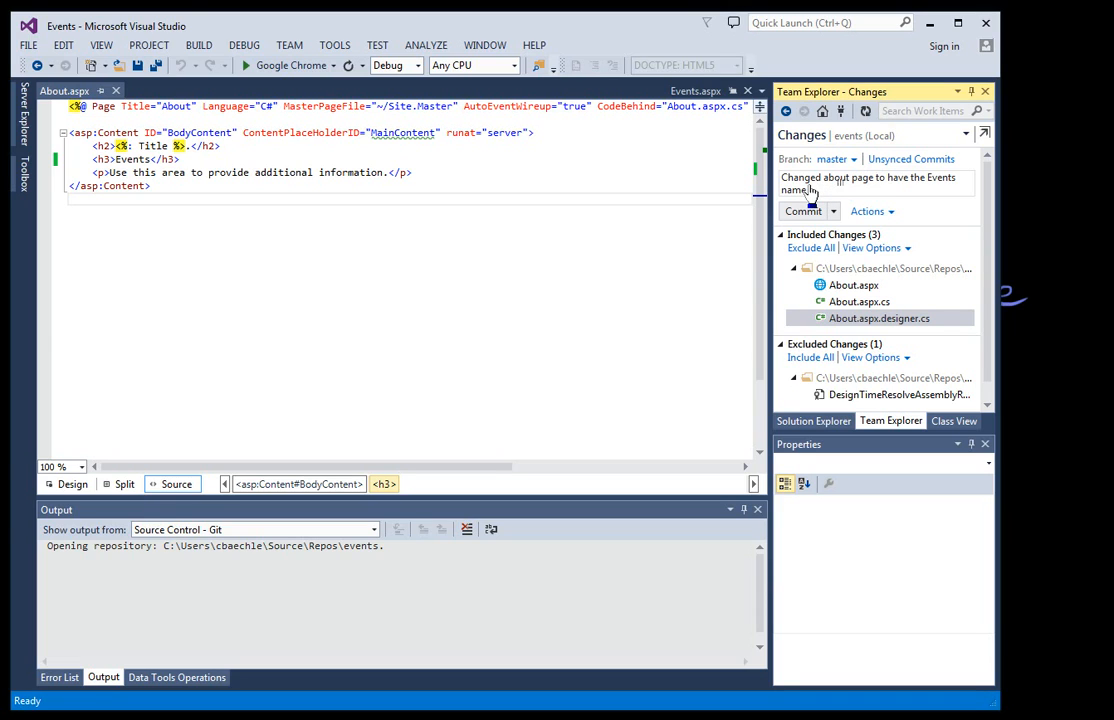
- Use Commit and Push to send the three About.aspx changes to origin/master
left_click(834, 211)
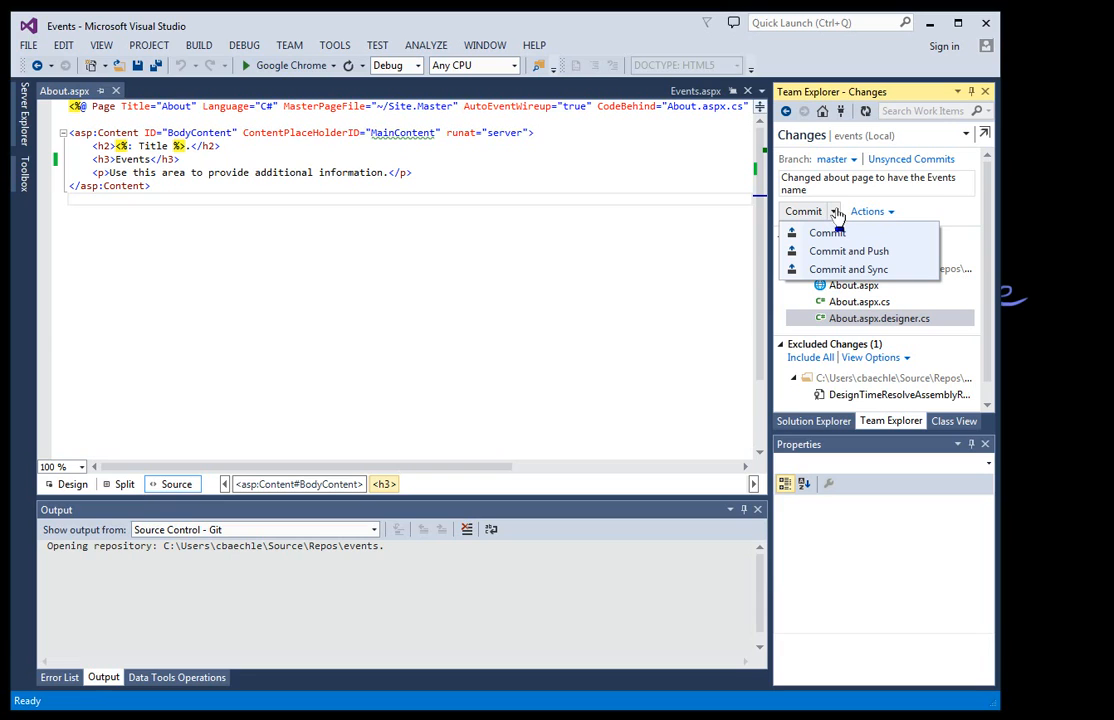
mouse_move(850, 232)
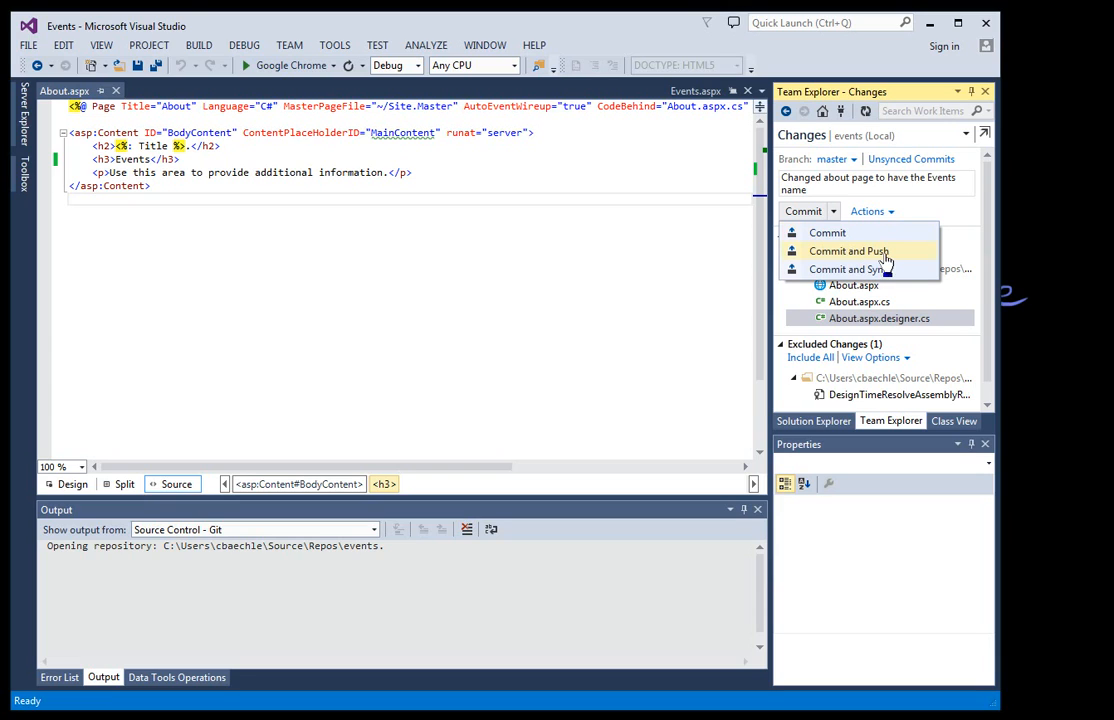
mouse_move(909, 256)
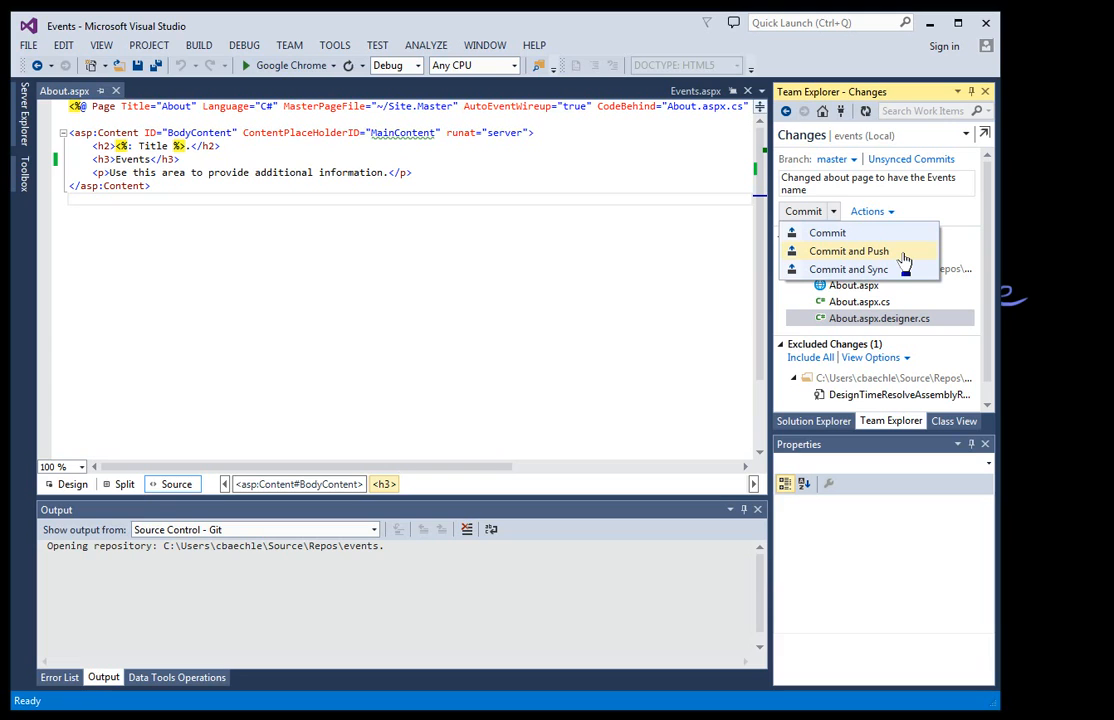
left_click(849, 251)
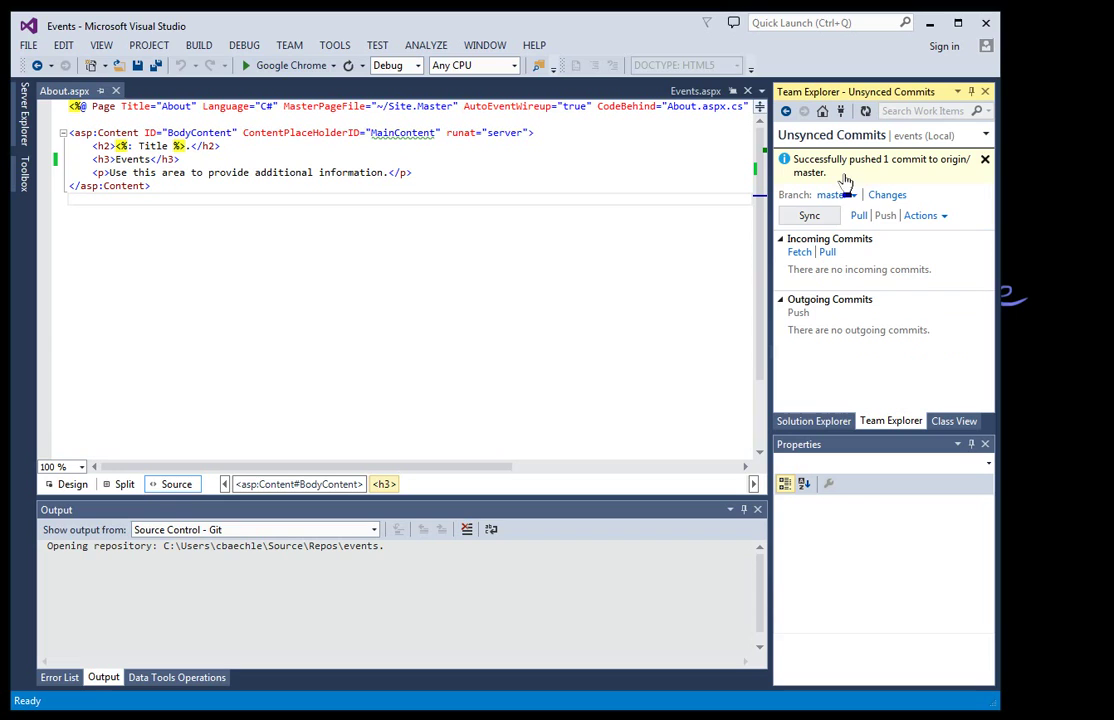
mouse_move(821, 222)
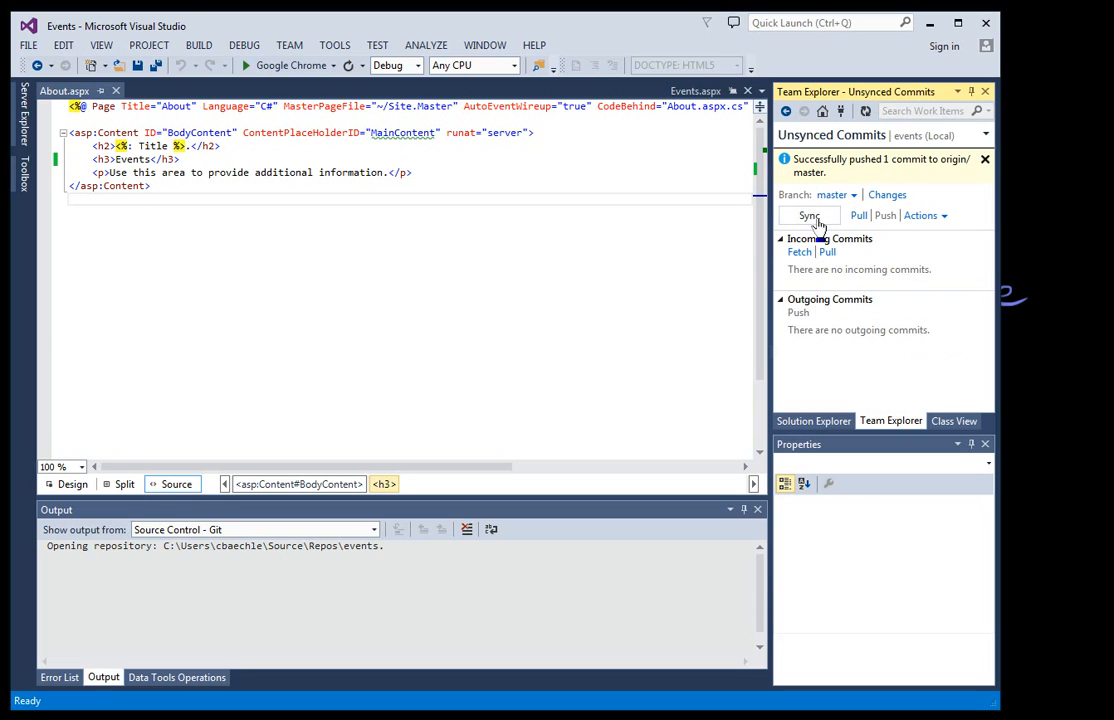
mouse_move(824, 221)
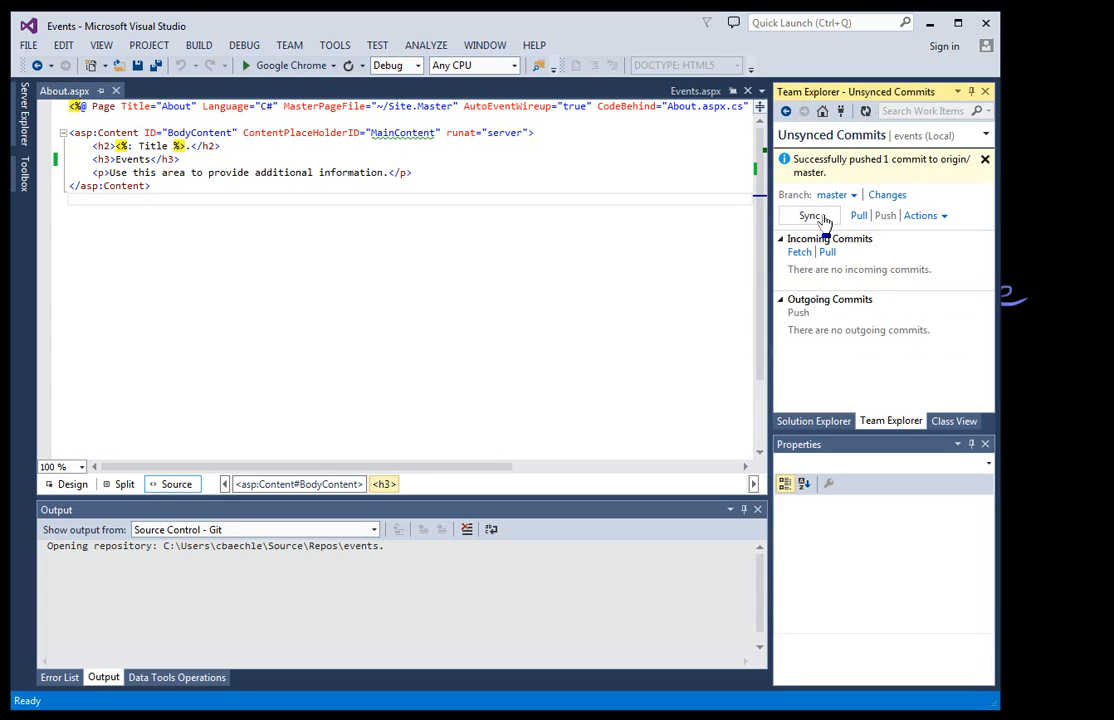
- Sync the master branch's unsynced commits with the remote repository
left_click(809, 215)
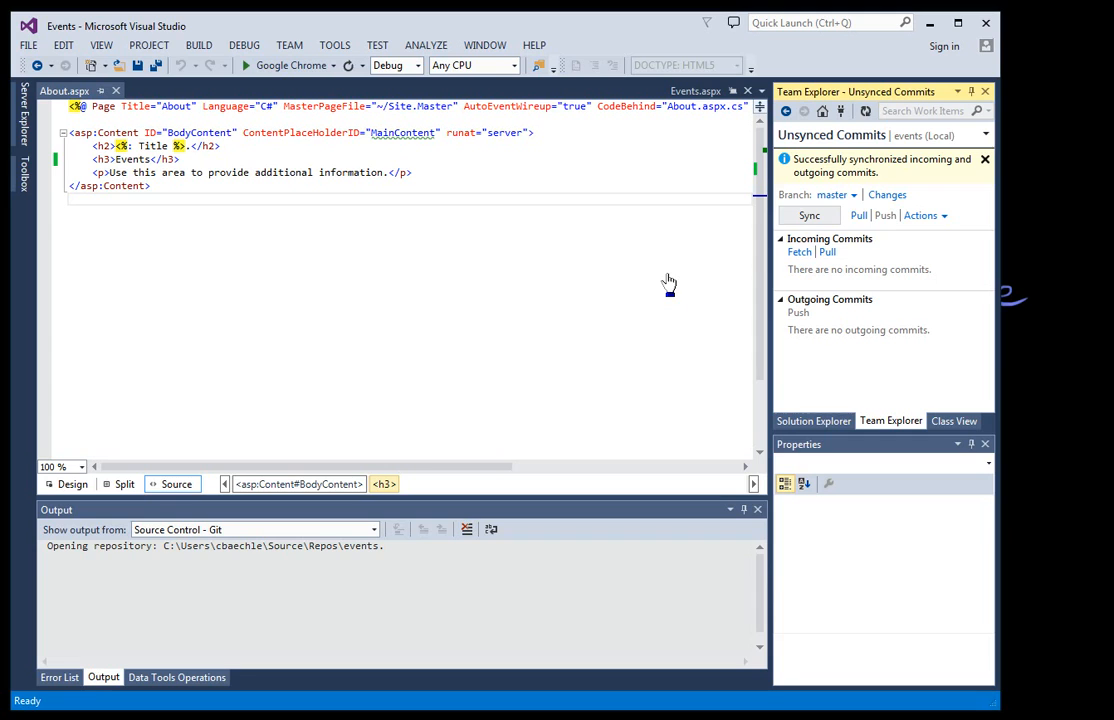
mouse_move(888, 420)
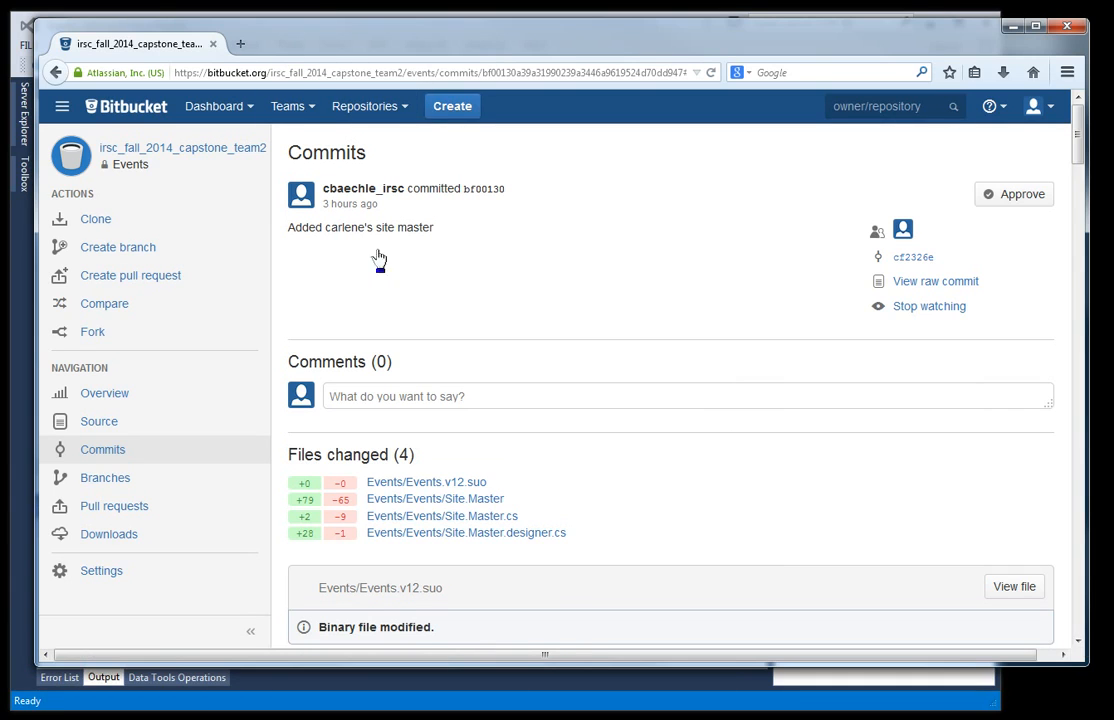
- Open Bitbucket's Commits list and view the 'Changed about page to have the Events name' diff
left_click(97, 449)
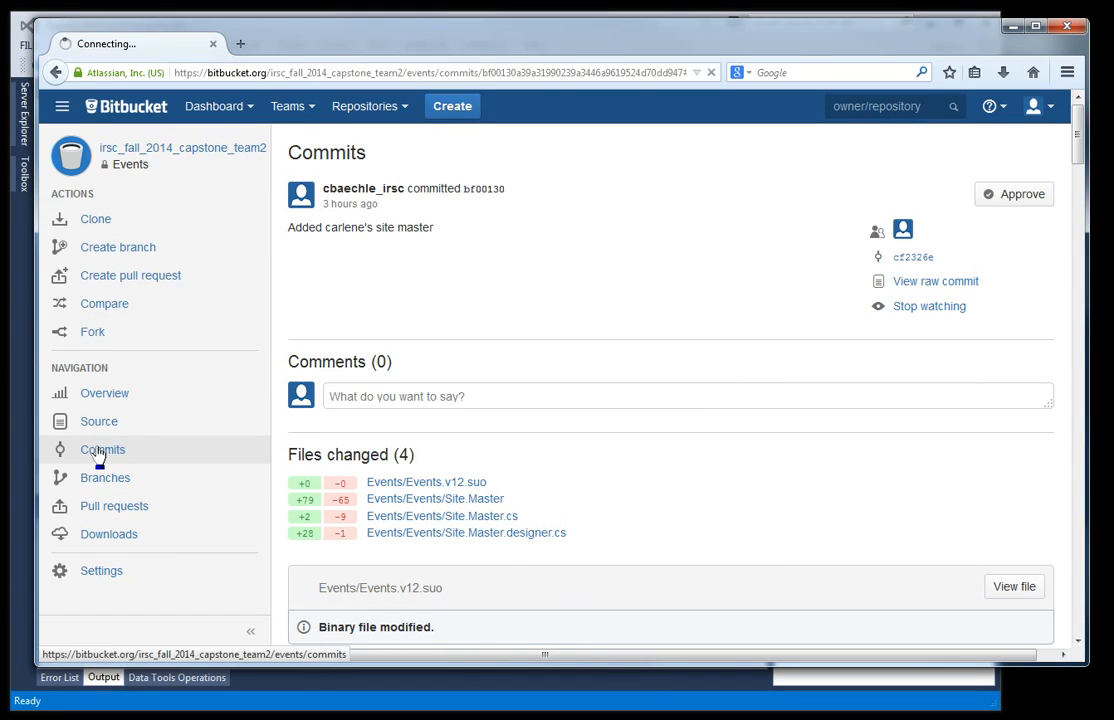
left_click(103, 449)
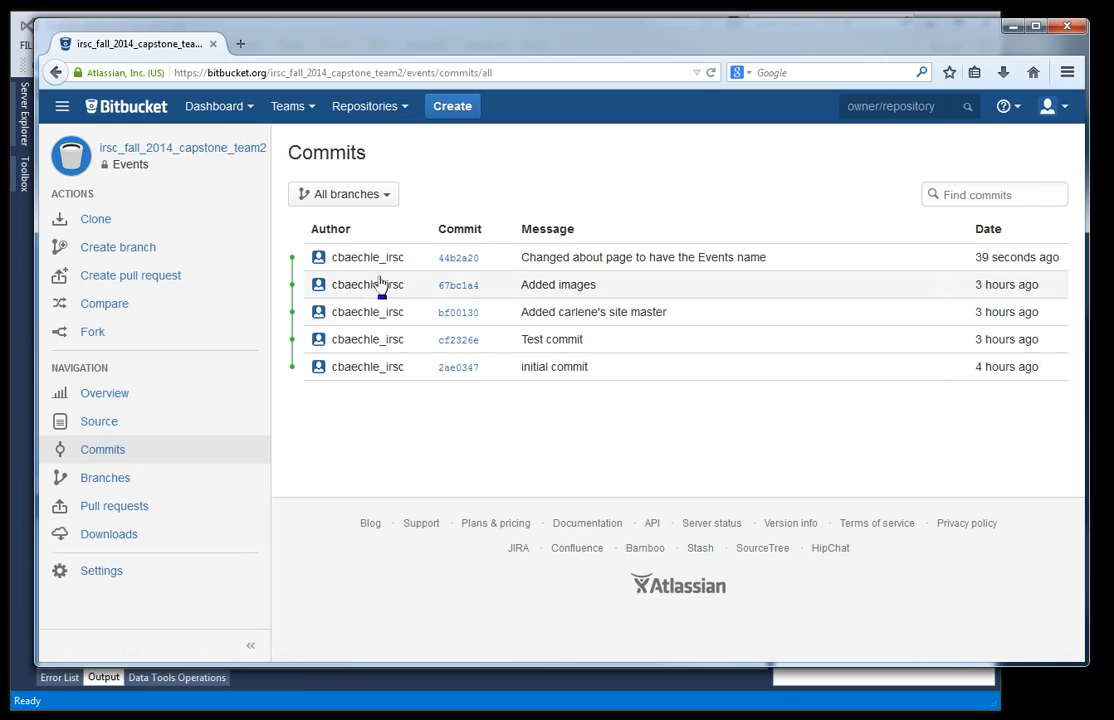
mouse_move(529, 262)
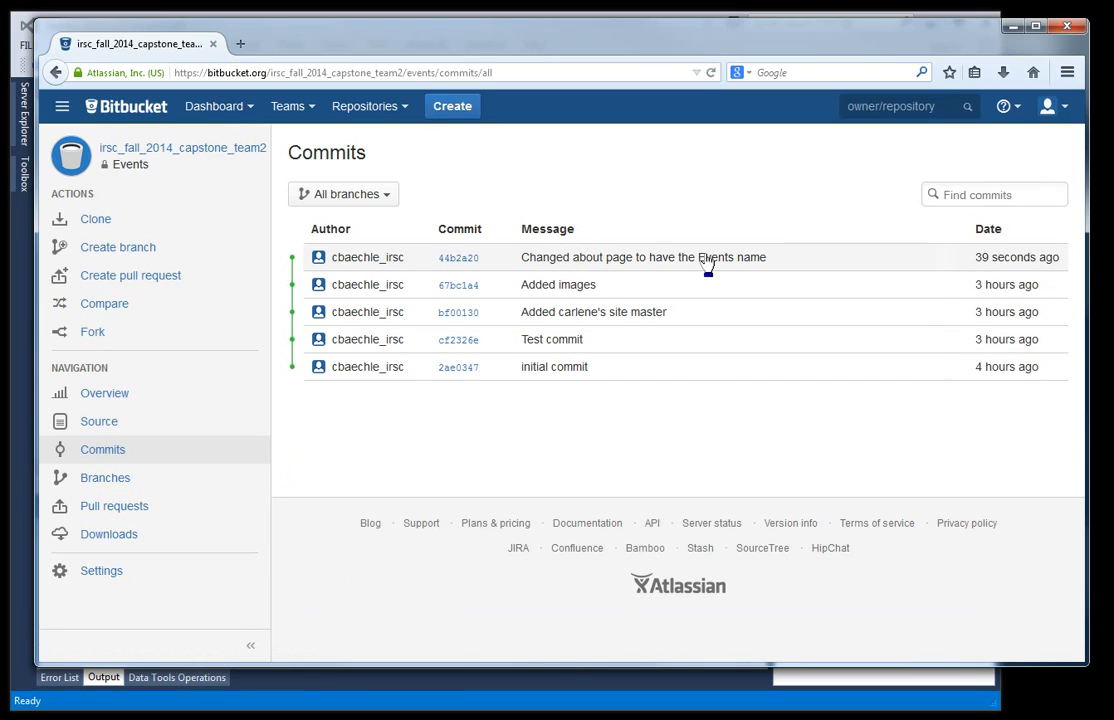
left_click(458, 257)
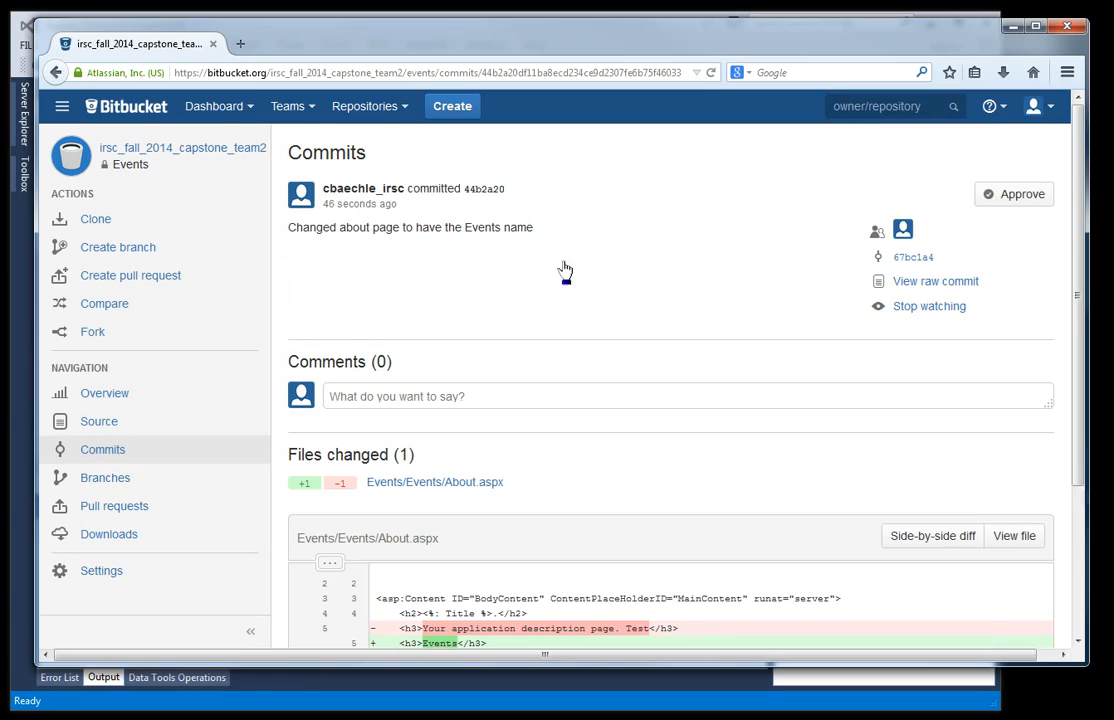
scroll("down", 3)
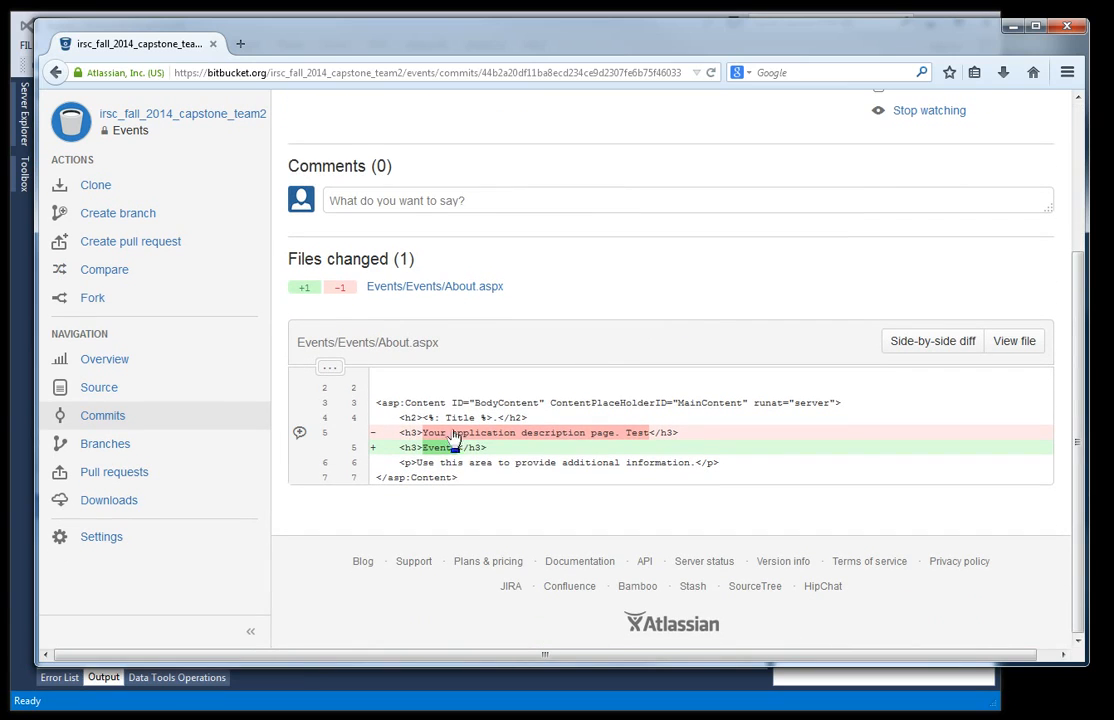